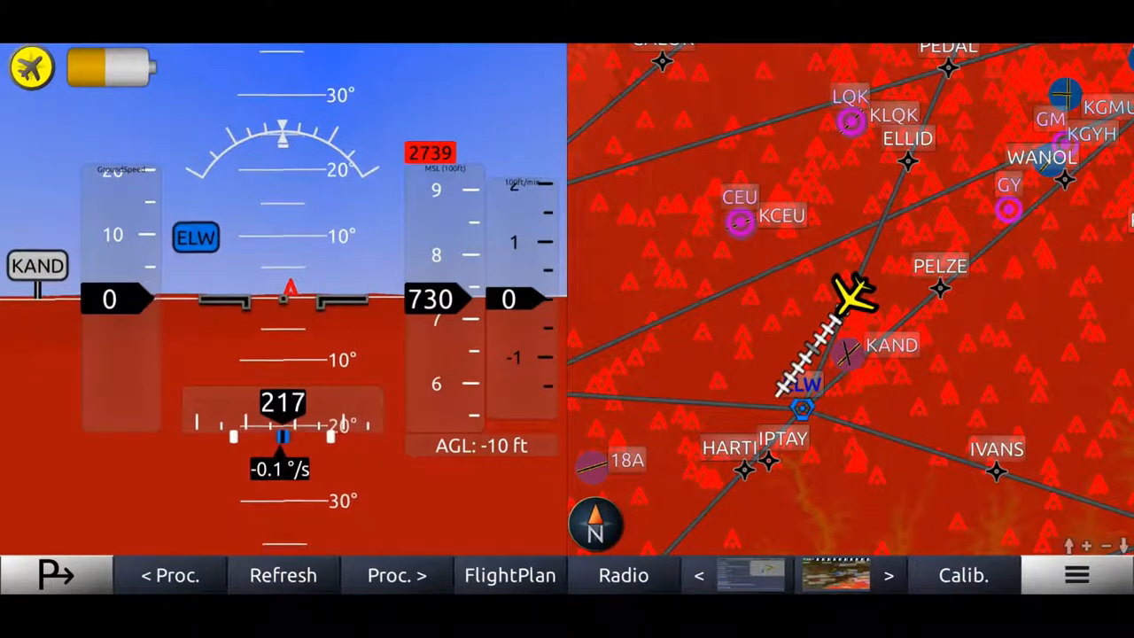
Start a new aircraft profile through the main menu's Setup > Aircraft Setup
click(1076, 574)
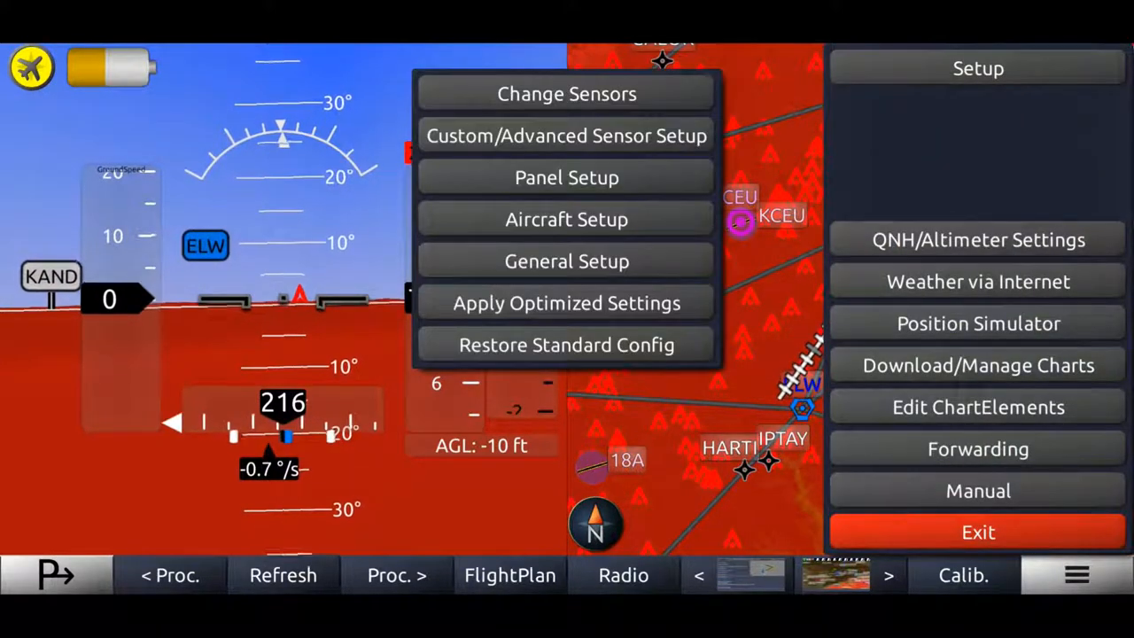
click(566, 219)
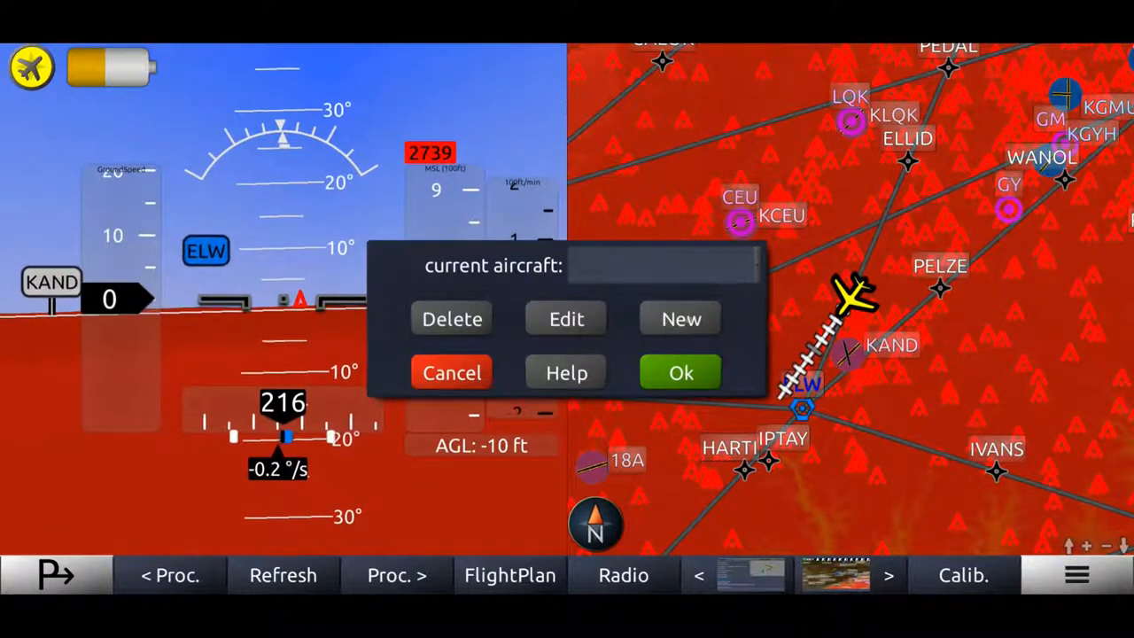
click(680, 319)
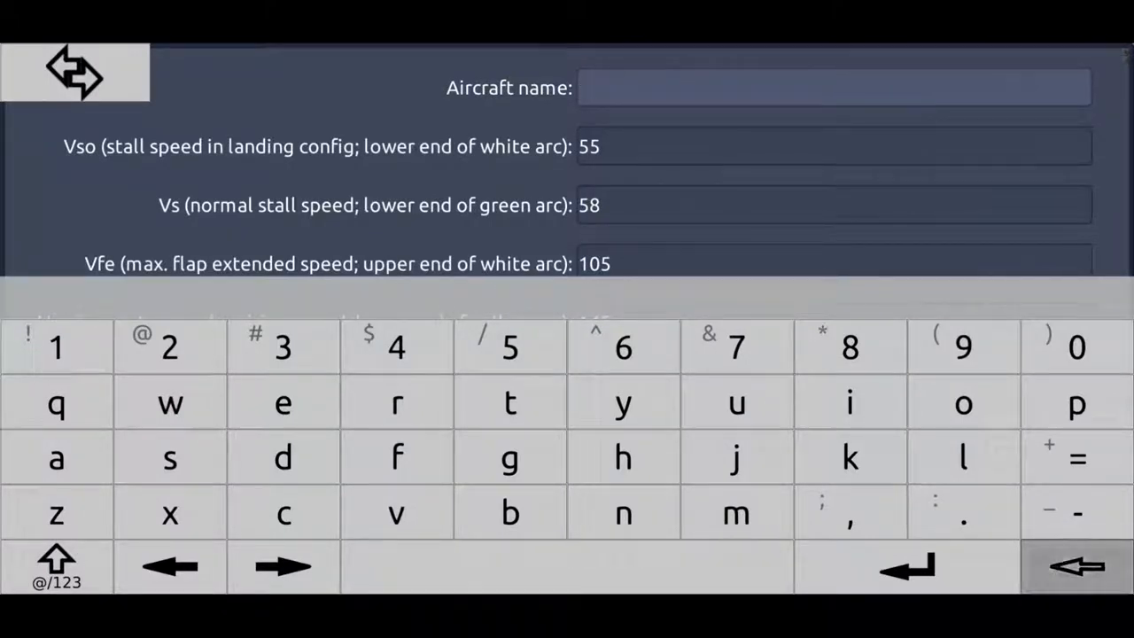
Name the new aircraft profile C172, keeping the default stall and flap speeds
click(56, 566)
text(C17)
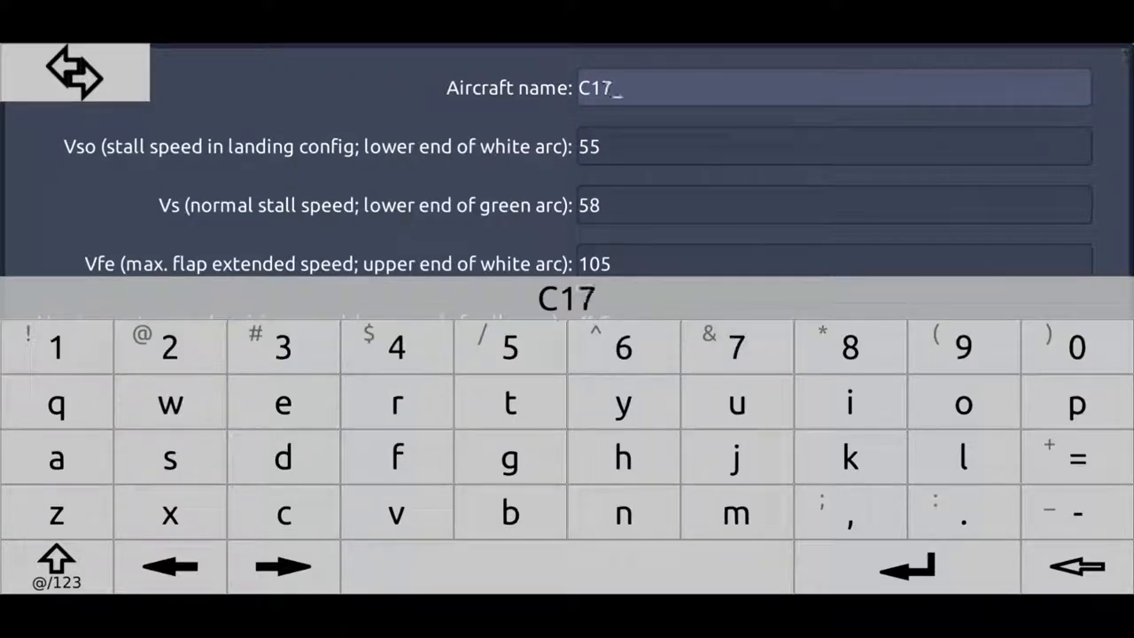
text(2)
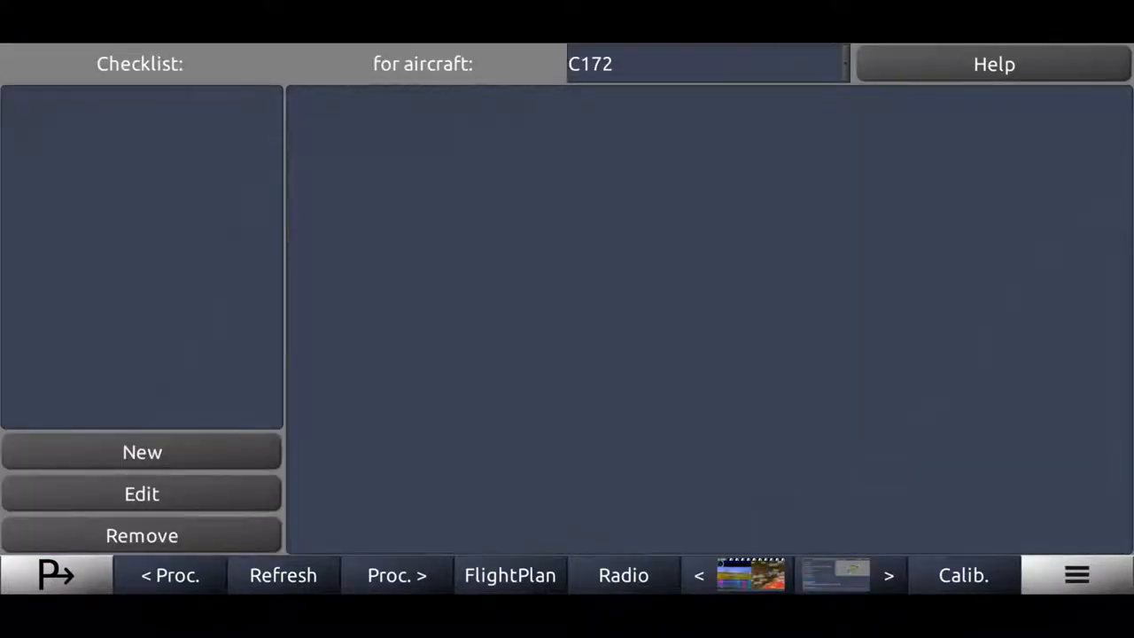
Confirm C172 as the aircraft and create a new checklist for it
click(705, 64)
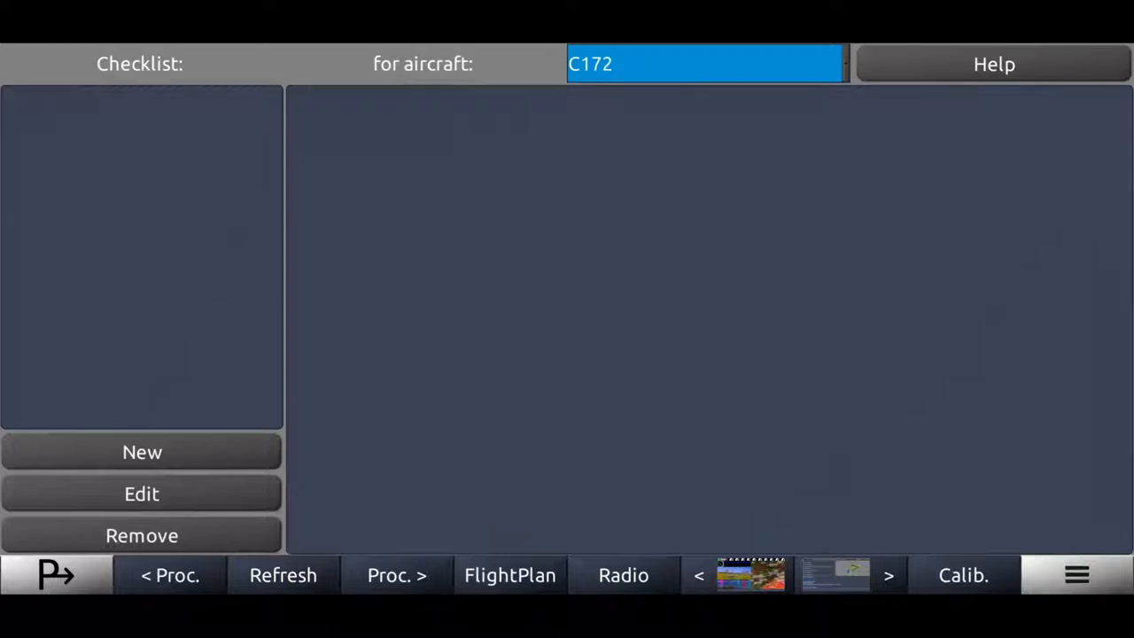
click(141, 452)
text(starting en)
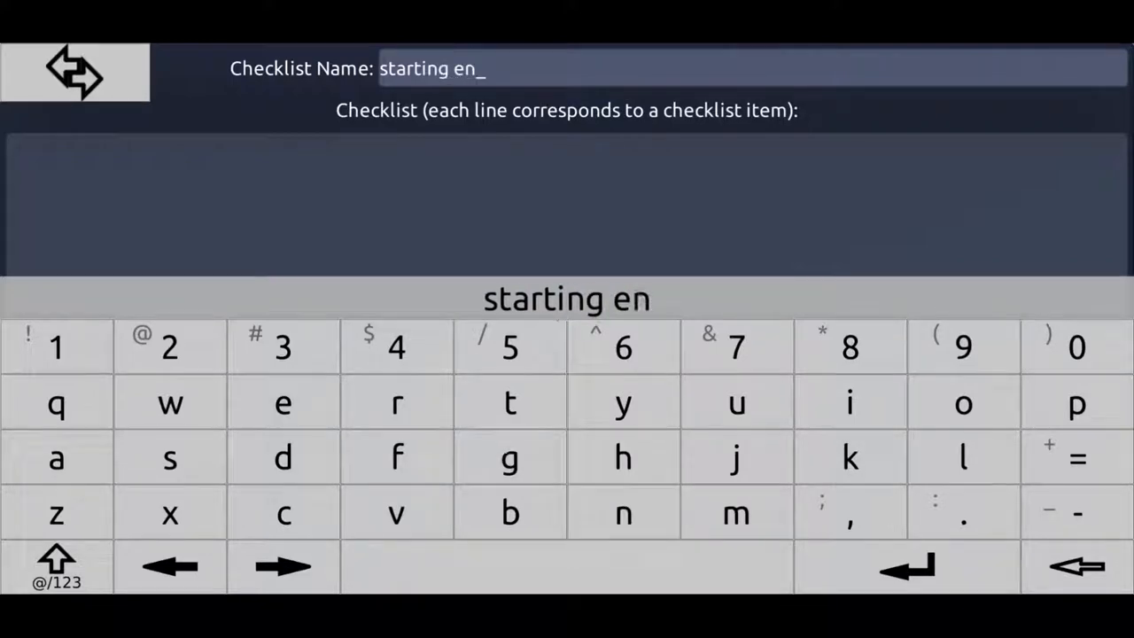
Name the checklist 'starting engine' with items mixture rich, master switch on, throttle open 18
text(gine)
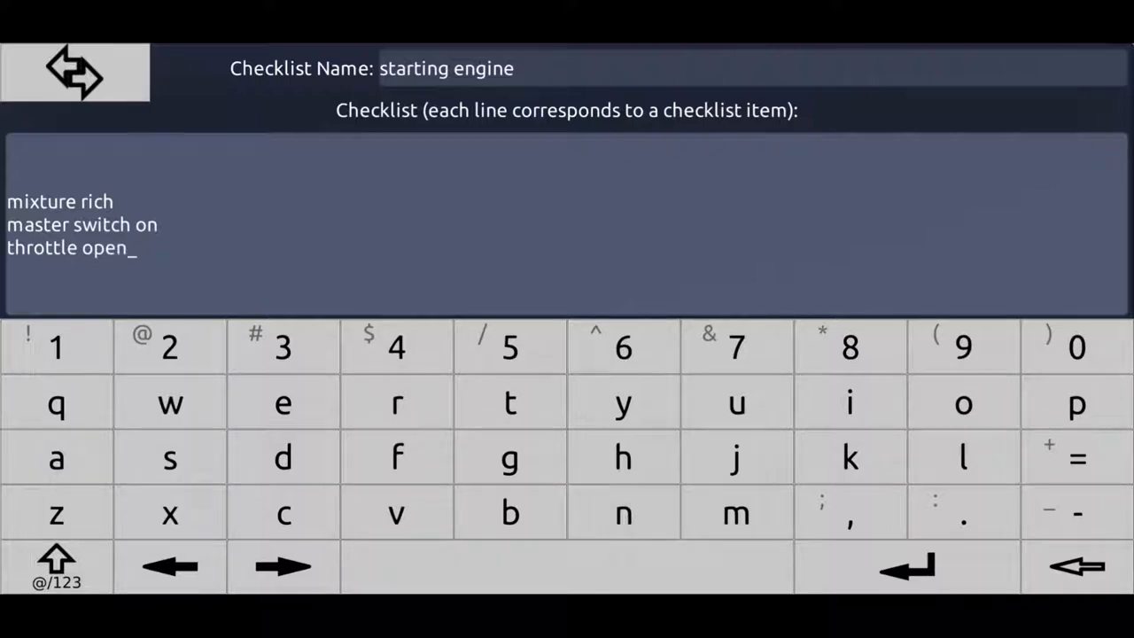
click(56, 347)
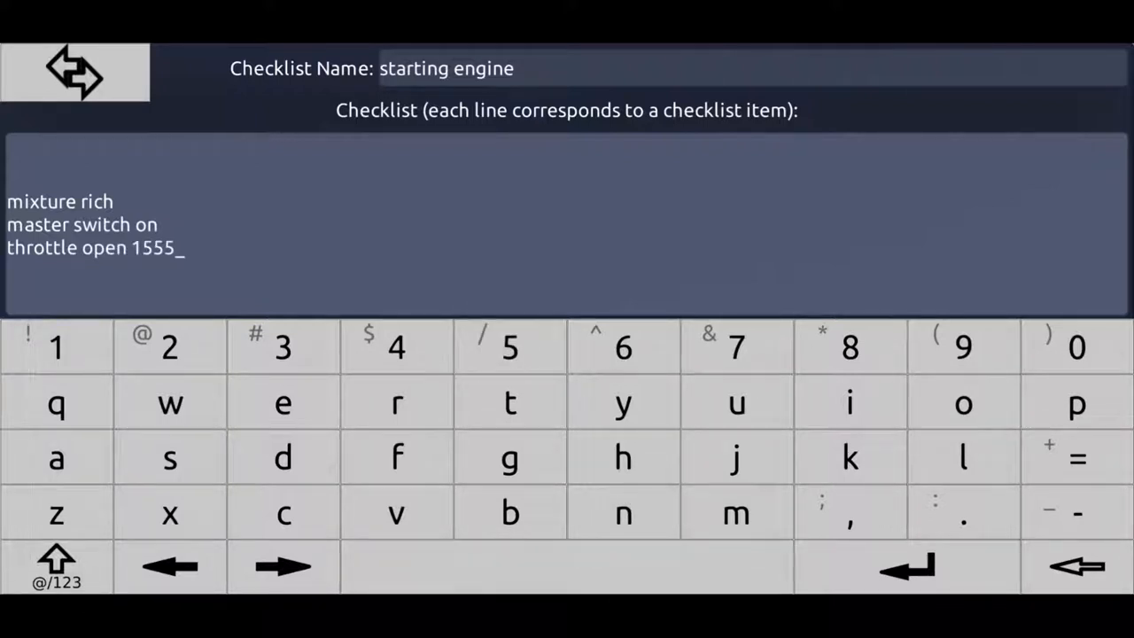
key(Backspace)
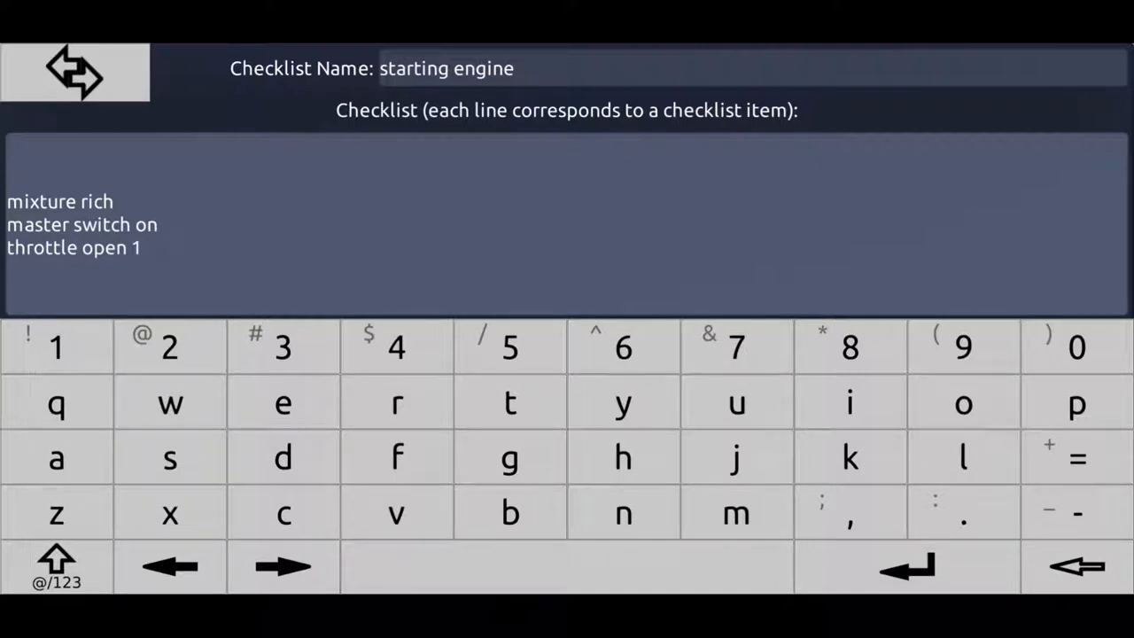
text(8)
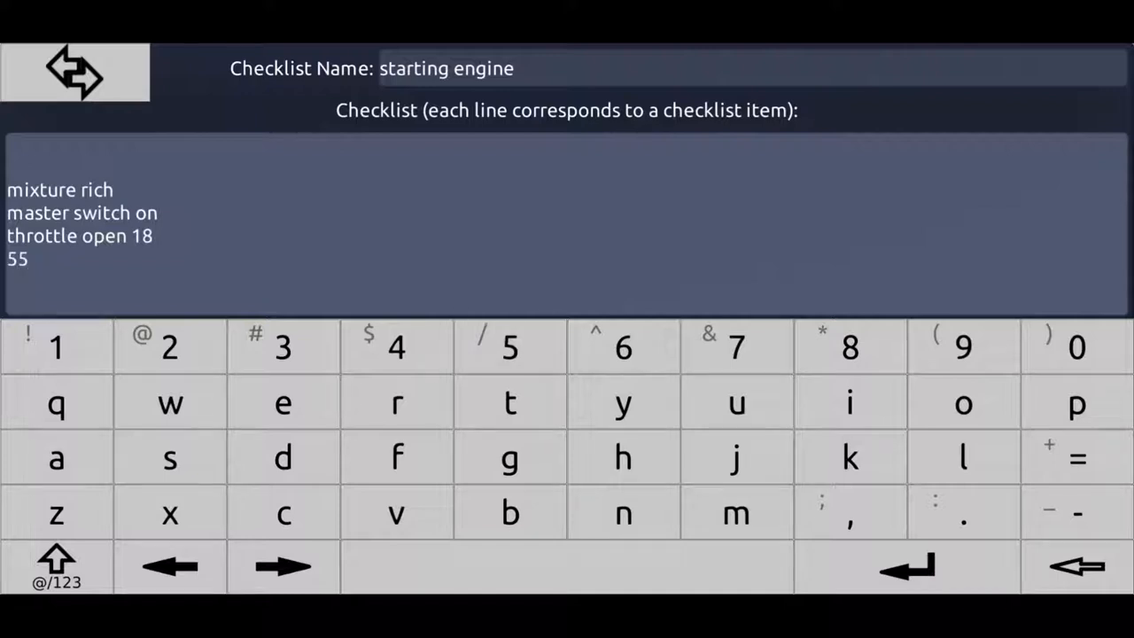
key(backspace)
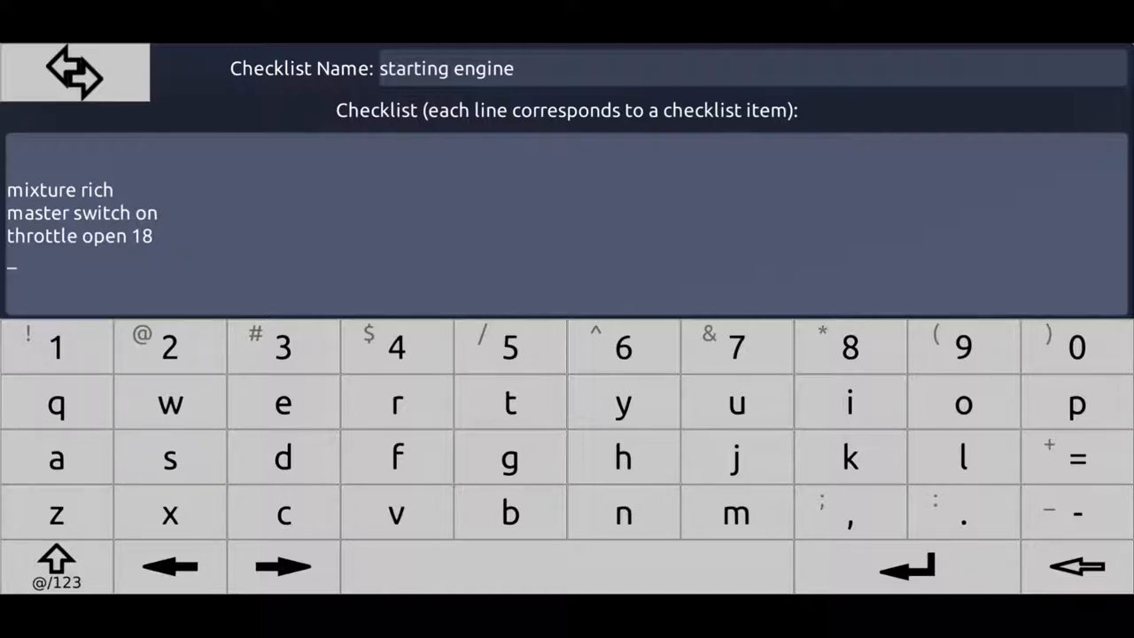
key(Backspace)
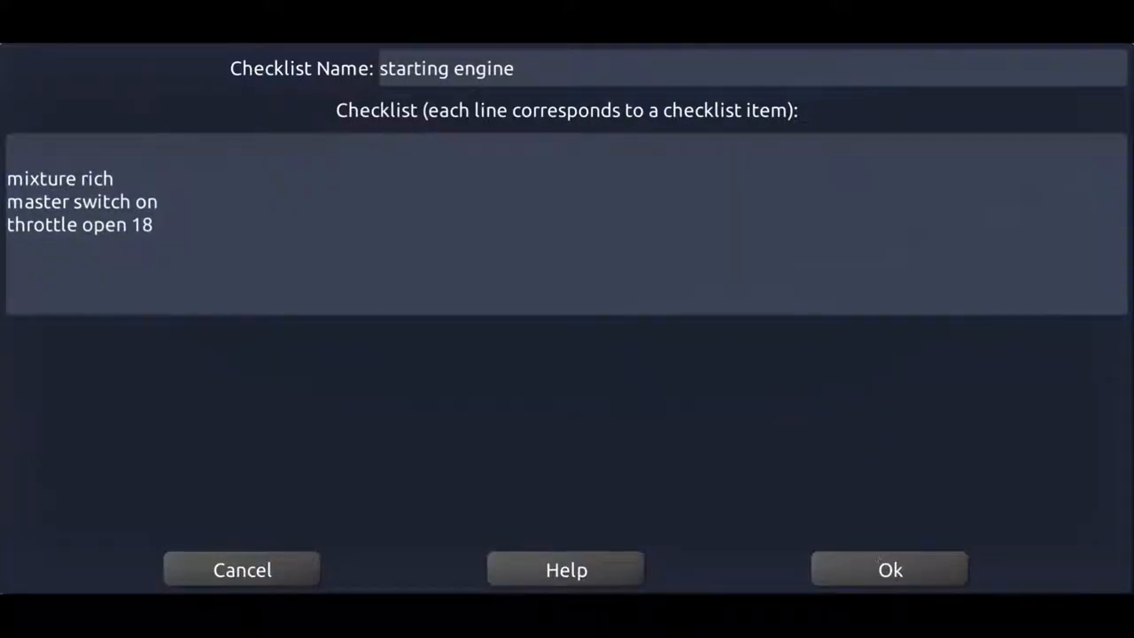
Save the starting engine checklist, review its items, and start another checklist
click(890, 570)
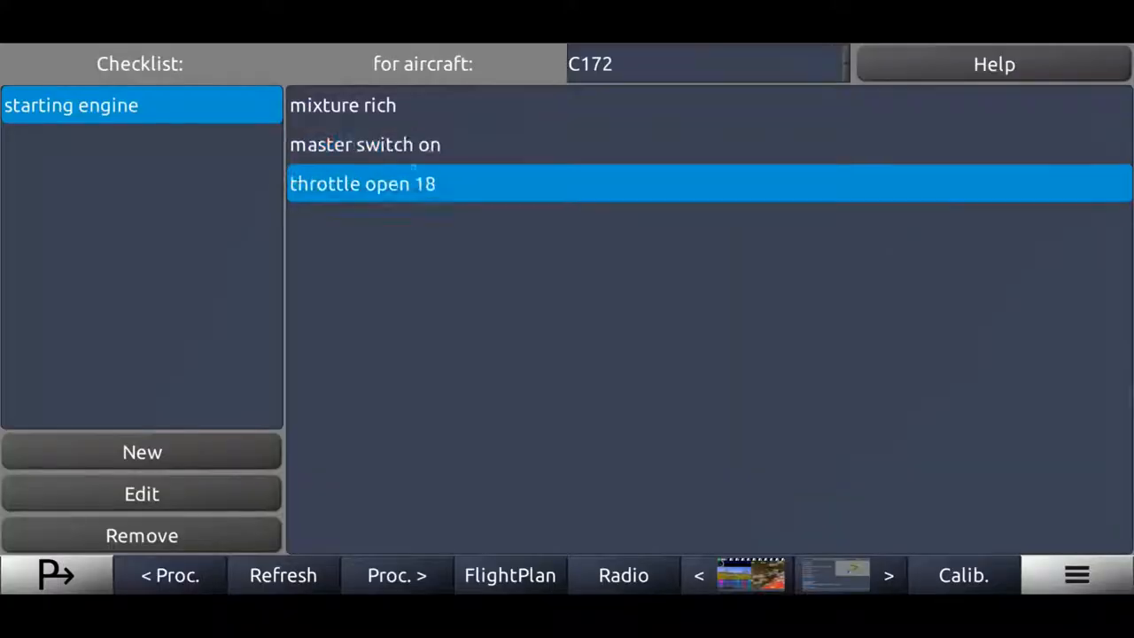
click(365, 145)
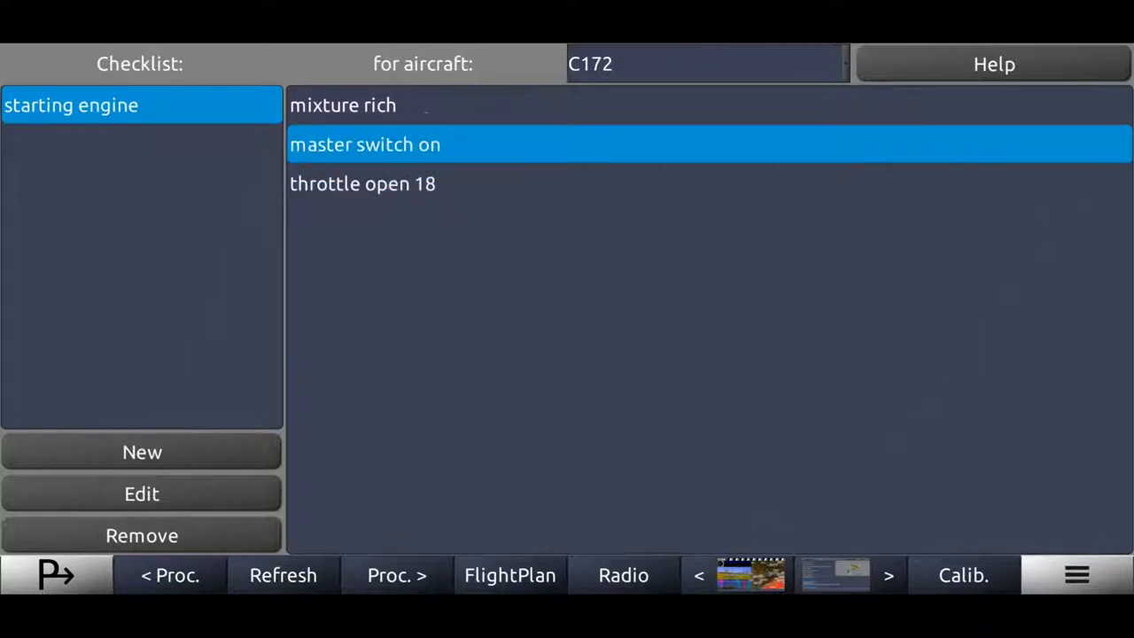
click(343, 105)
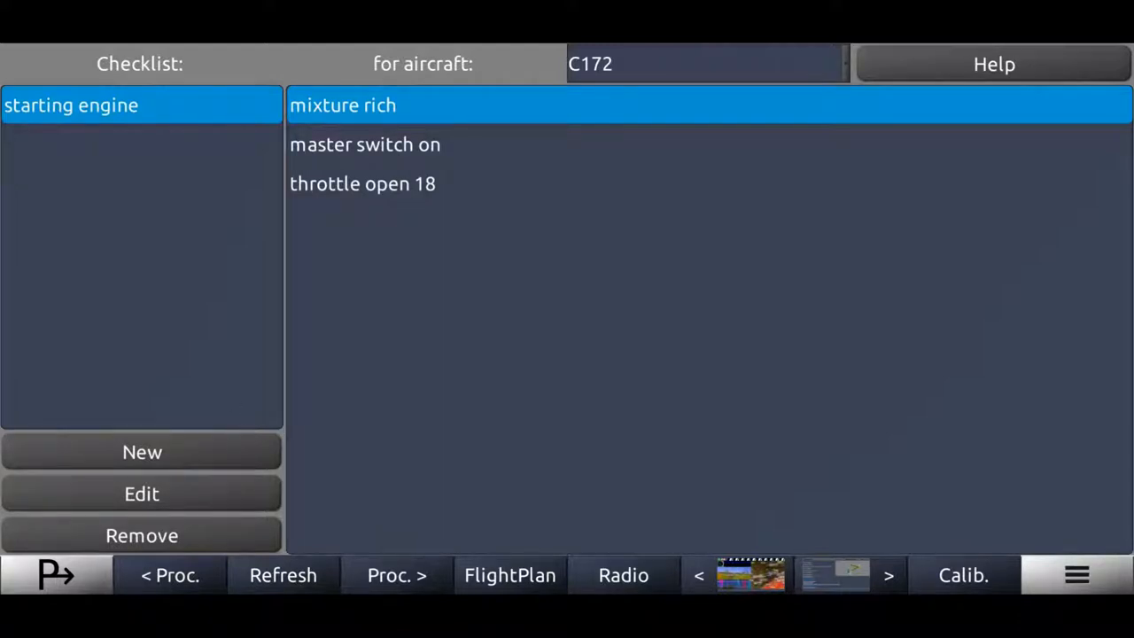
click(142, 452)
text(before  t)
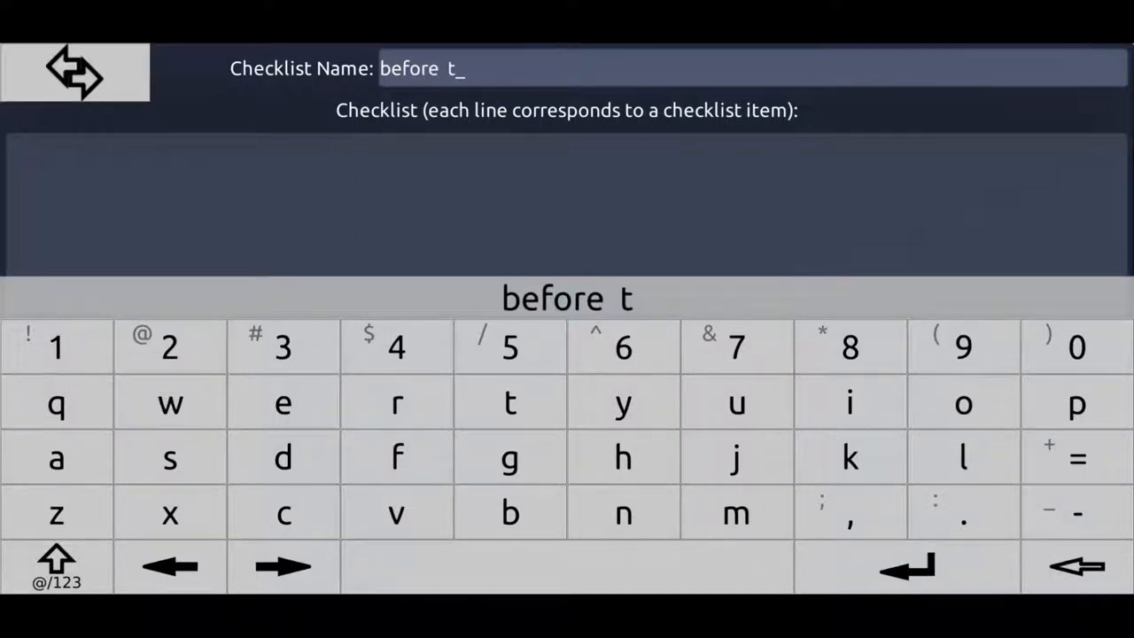
Save a 'before takeoff' checklist: doors closed, fuel valve on, mixture rich, trim set, radios set
text(ake)
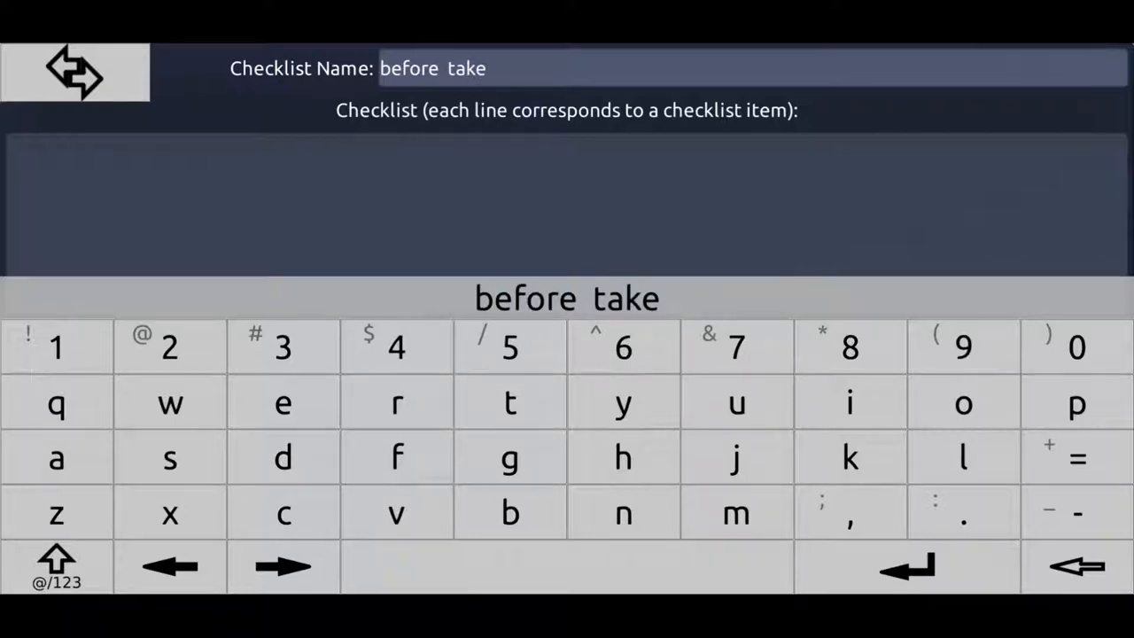
text(off)
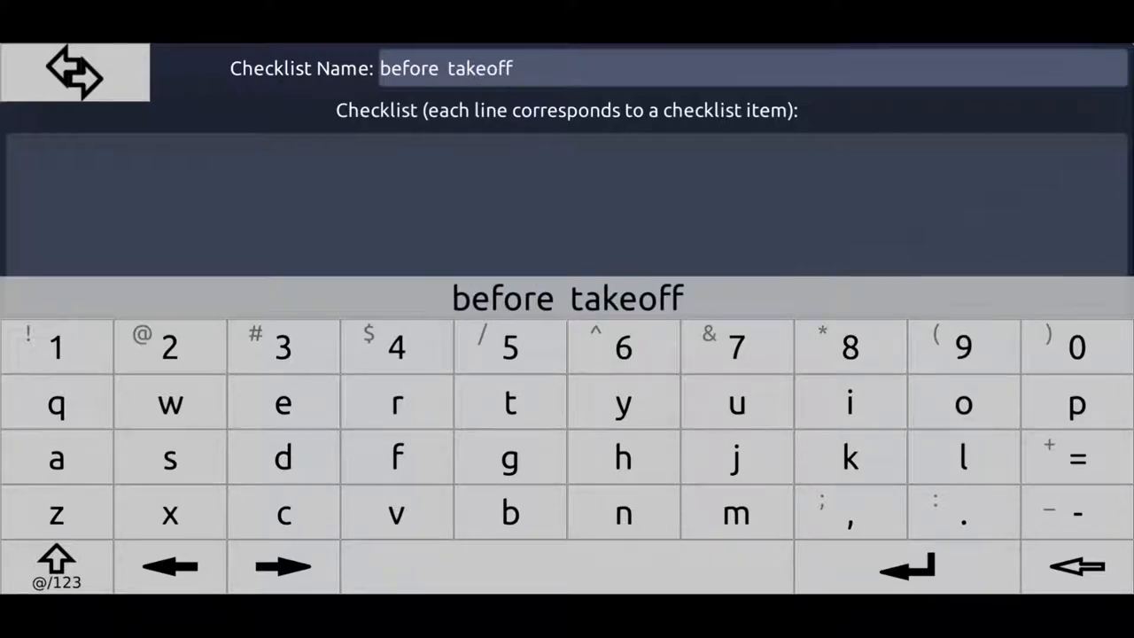
click(568, 203)
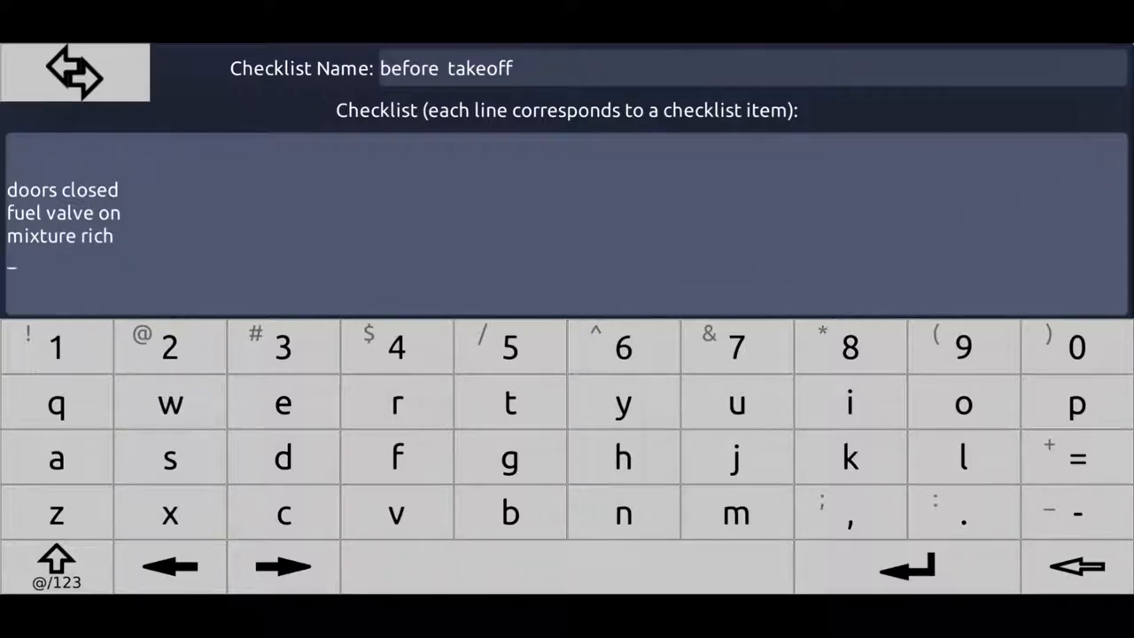
click(509, 402)
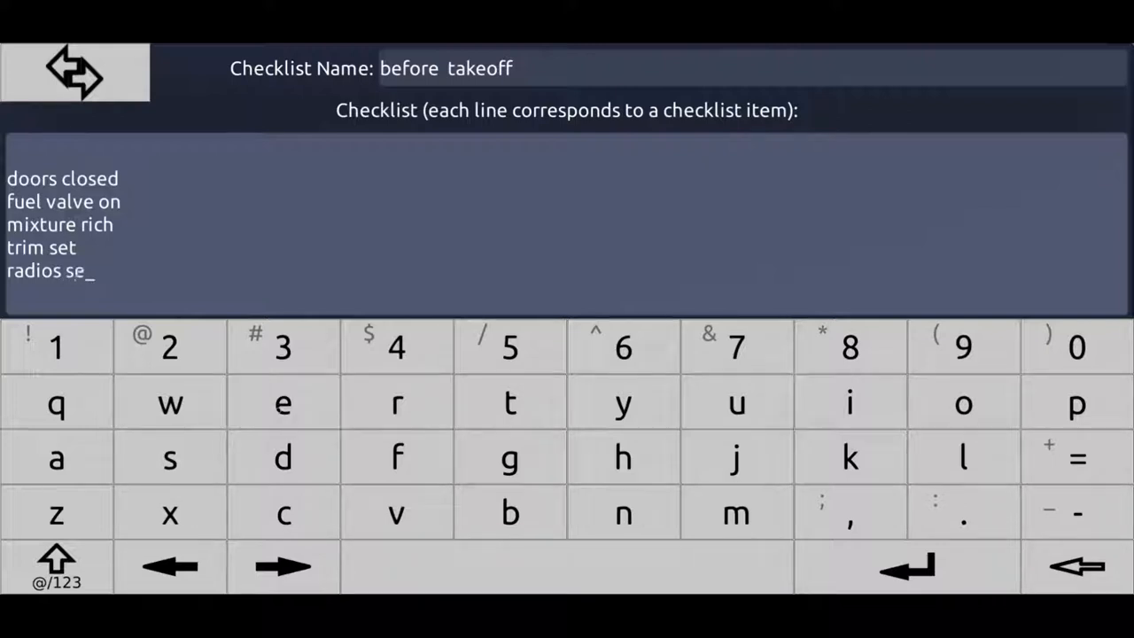
text(t)
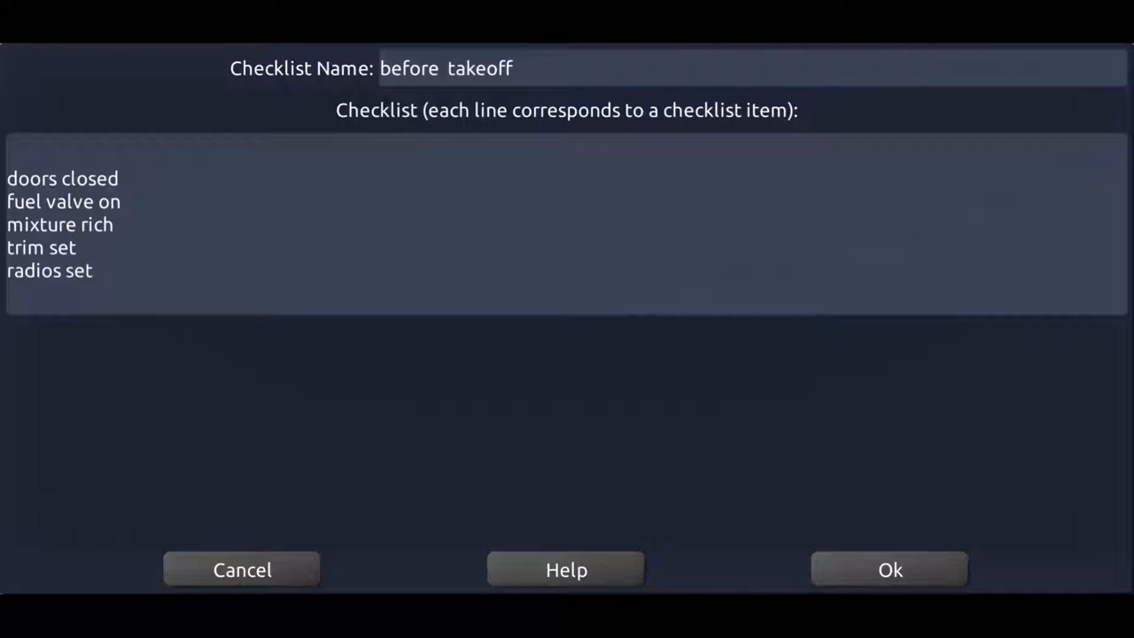
click(890, 570)
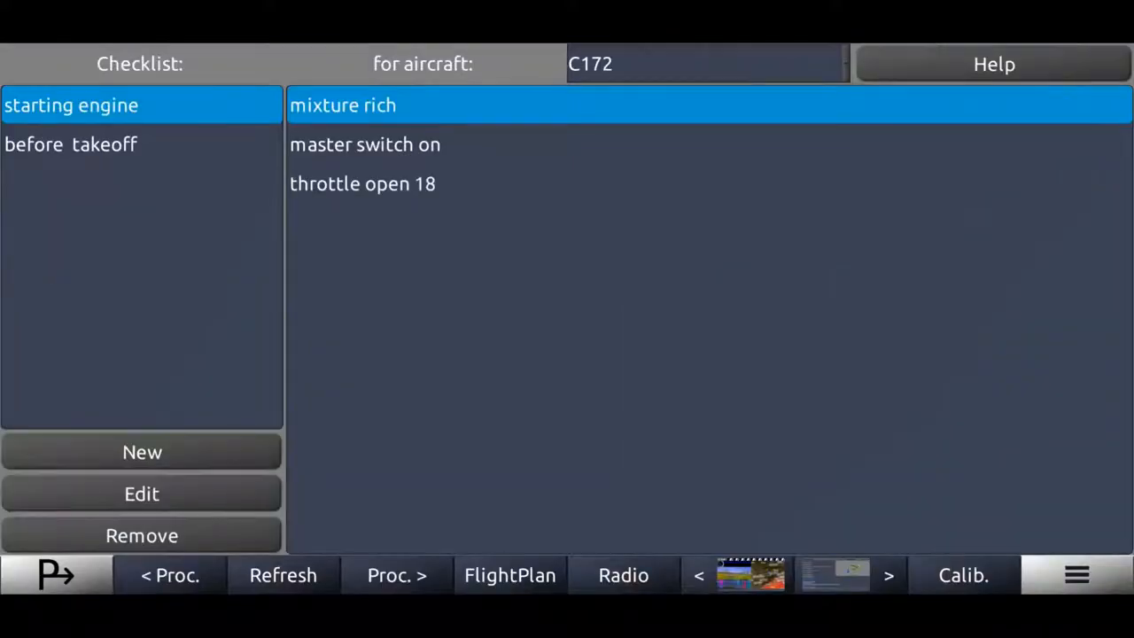
click(71, 144)
text(before lan)
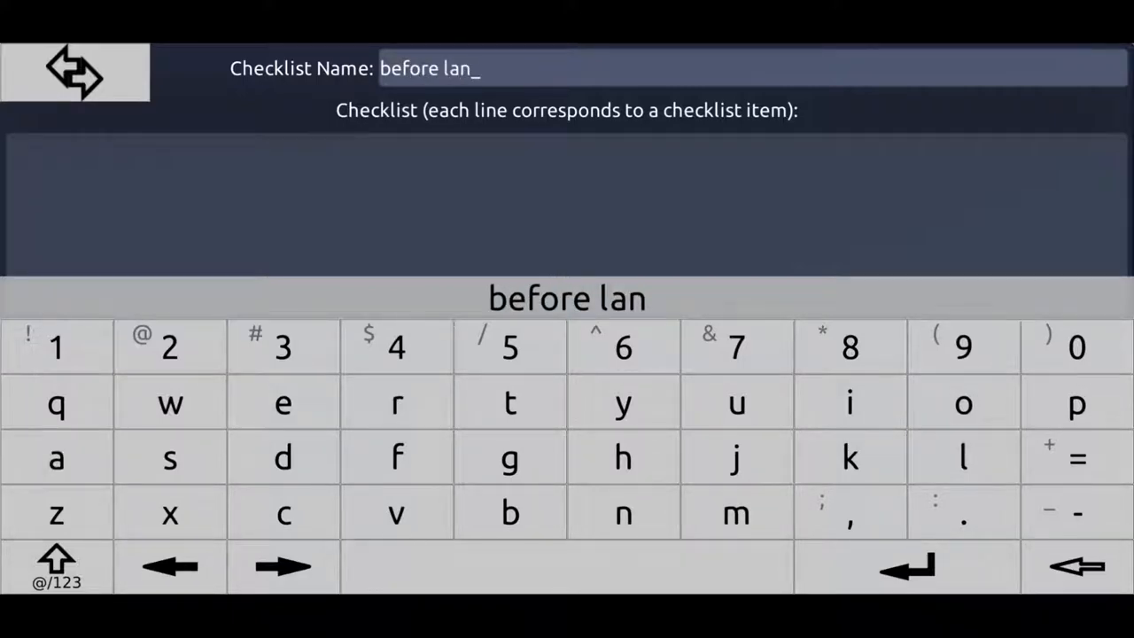
Save a 'before landing' checklist with seat belts fastened, mixture rich and radios set
text(ding)
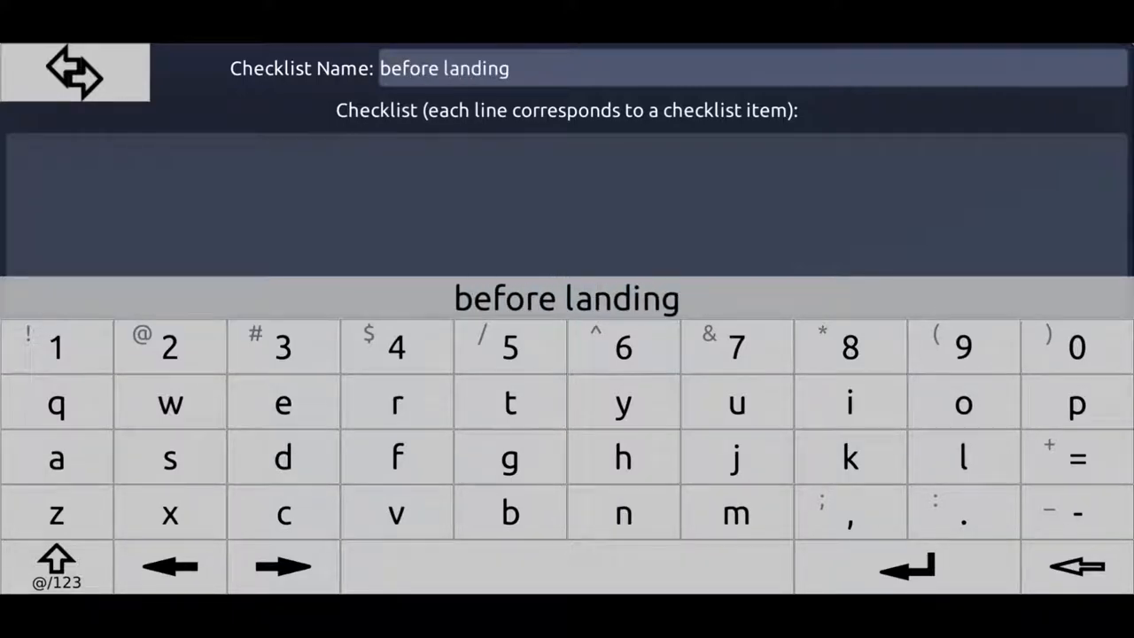
click(567, 203)
text(sea)
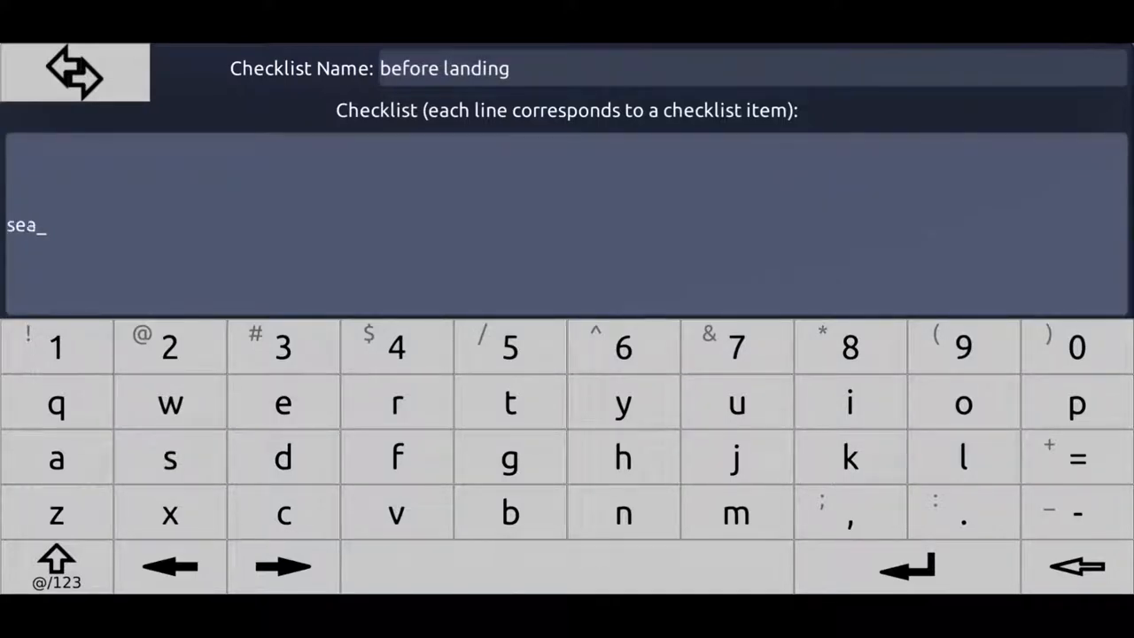
click(962, 458)
text(mixt)
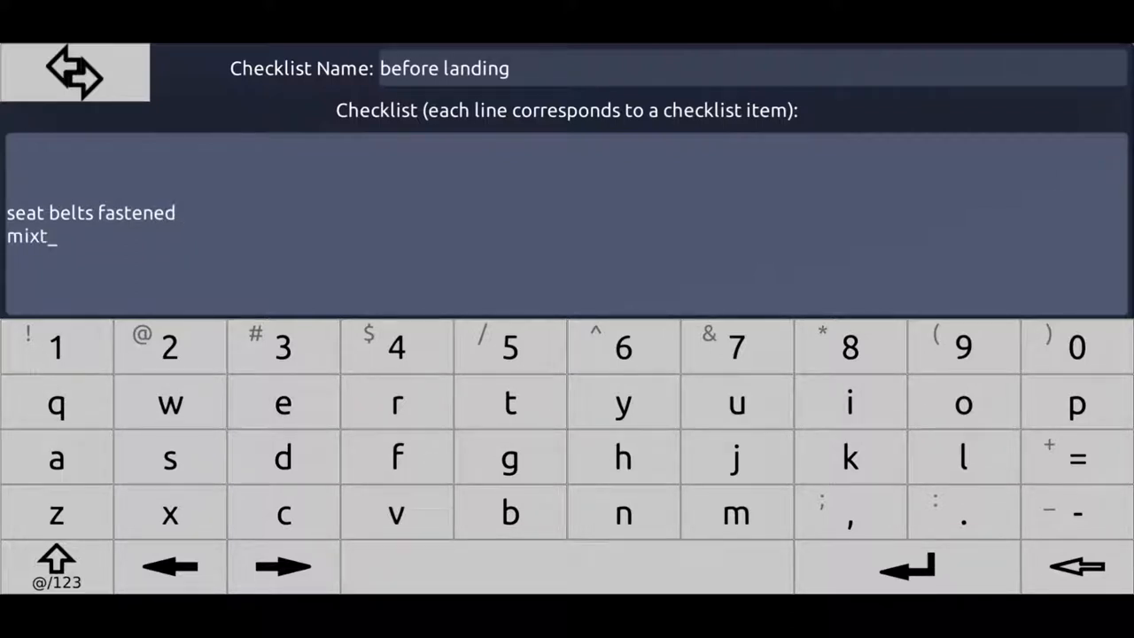
text(ure ri)
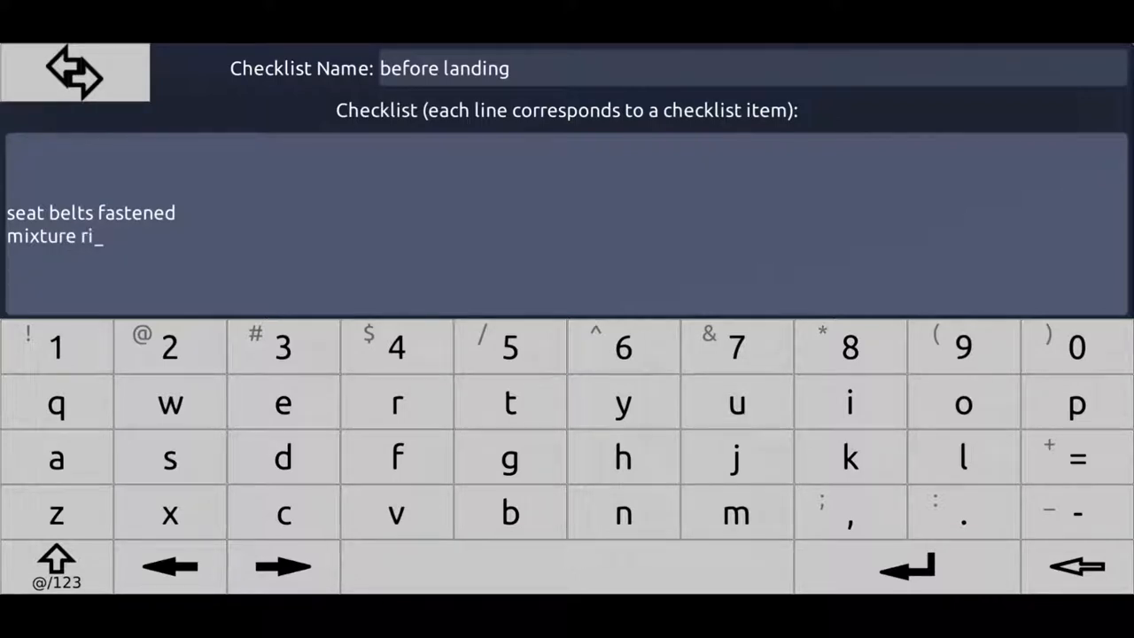
text(ch)
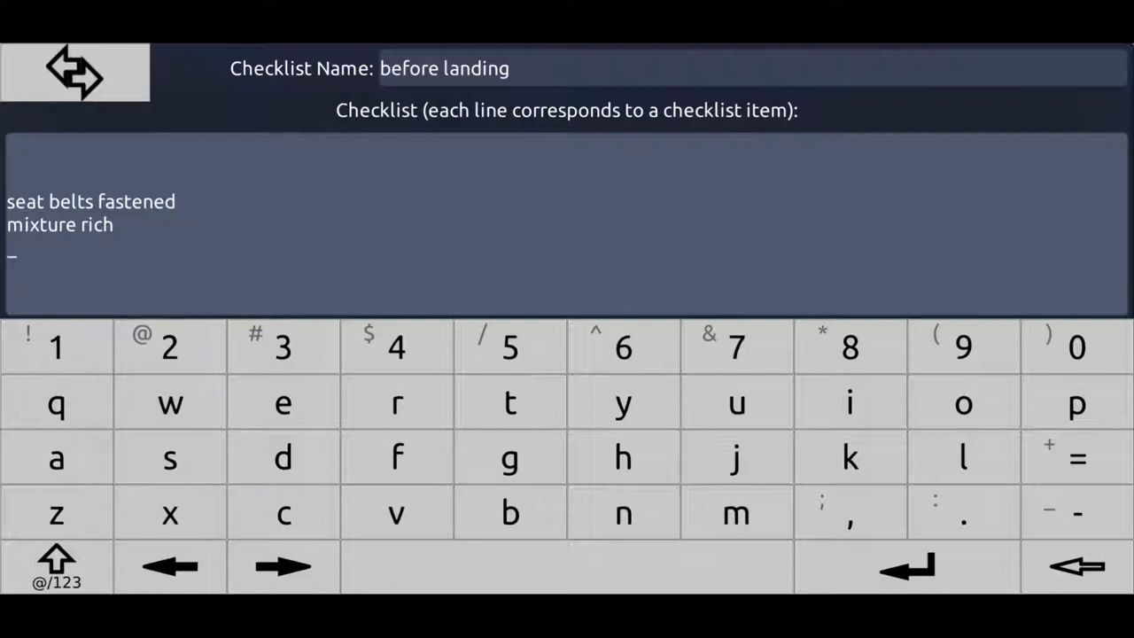
text(radios se)
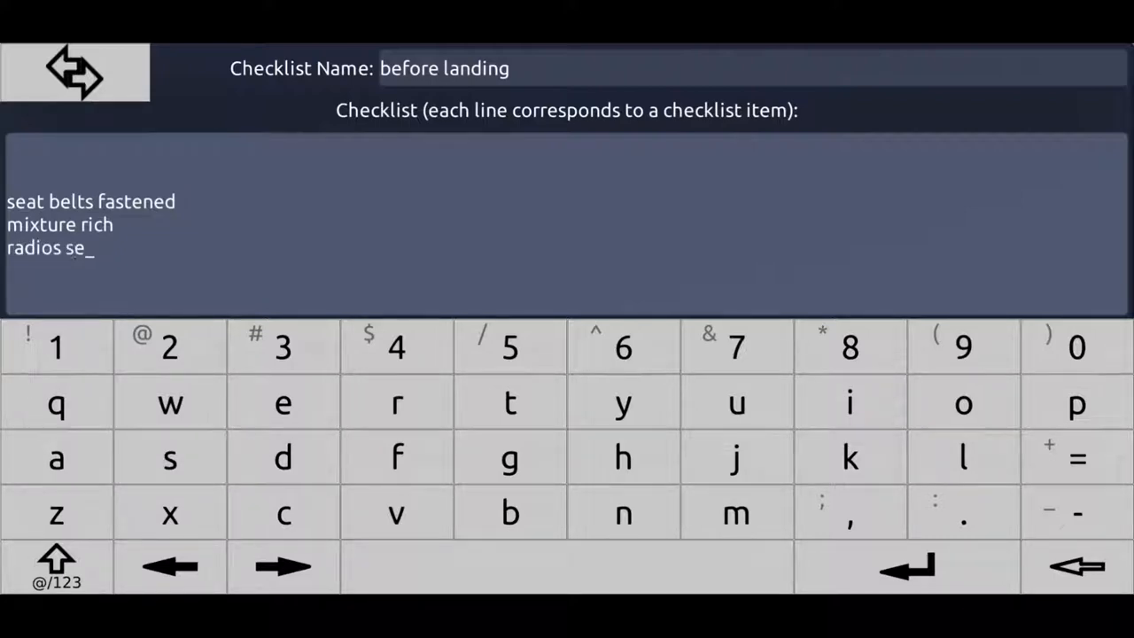
key(enter)
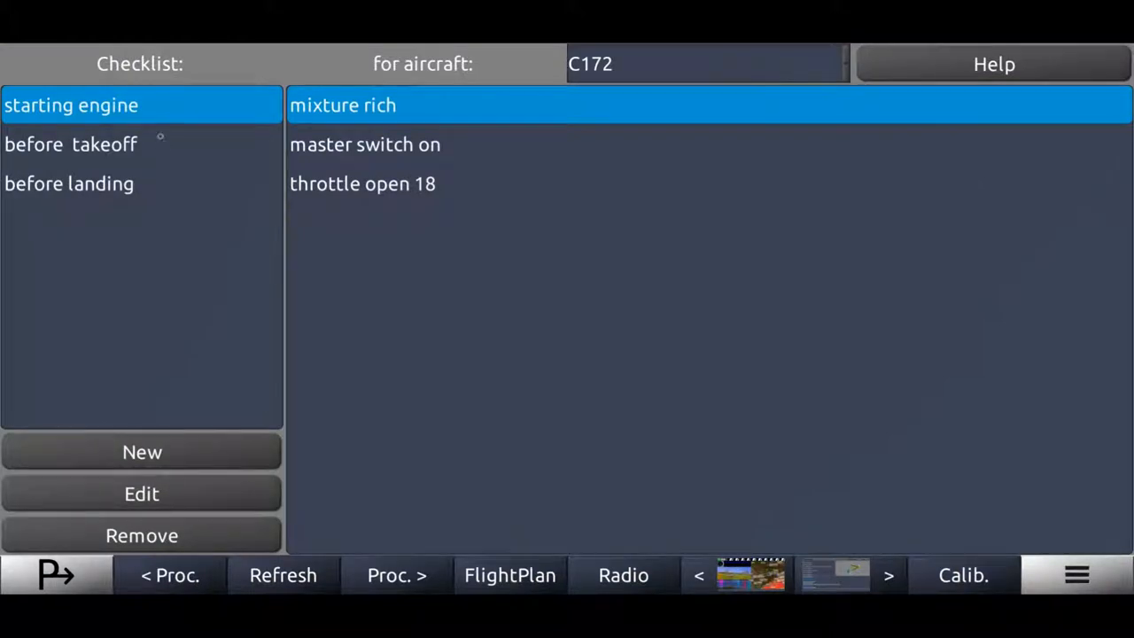
Review the before landing and starting engine checklists, marking throttle open 18
click(69, 183)
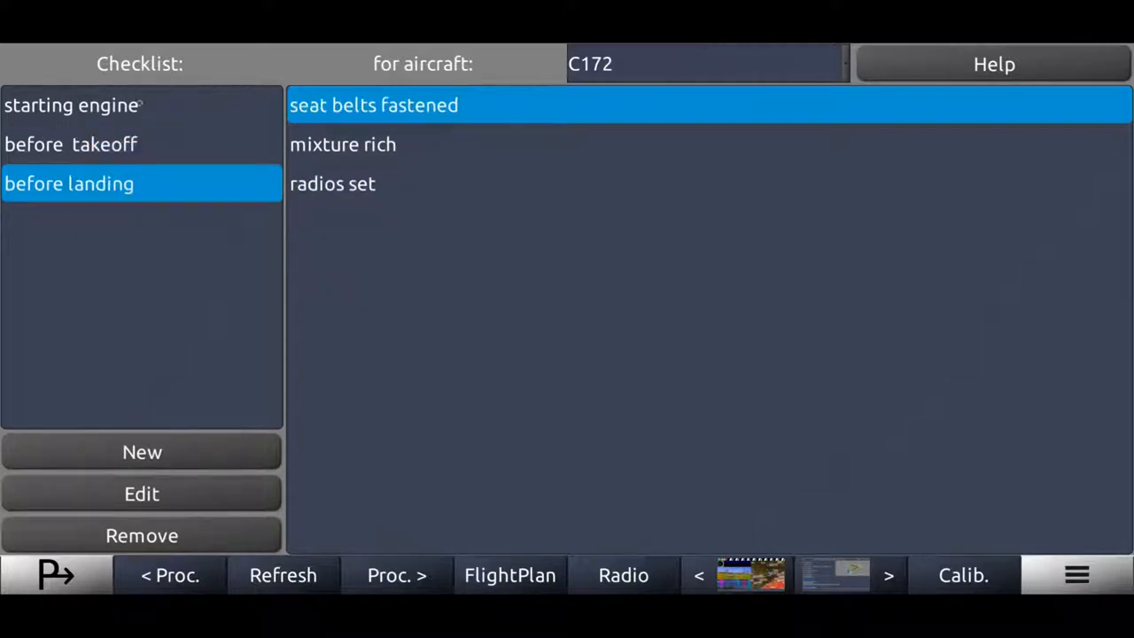
click(71, 104)
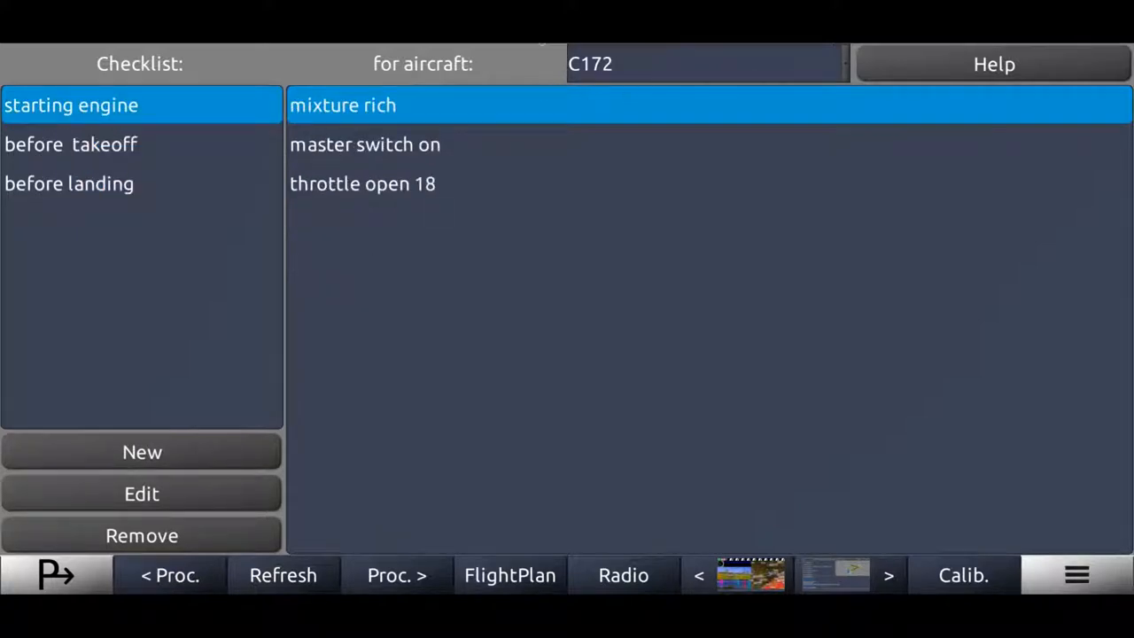
click(361, 183)
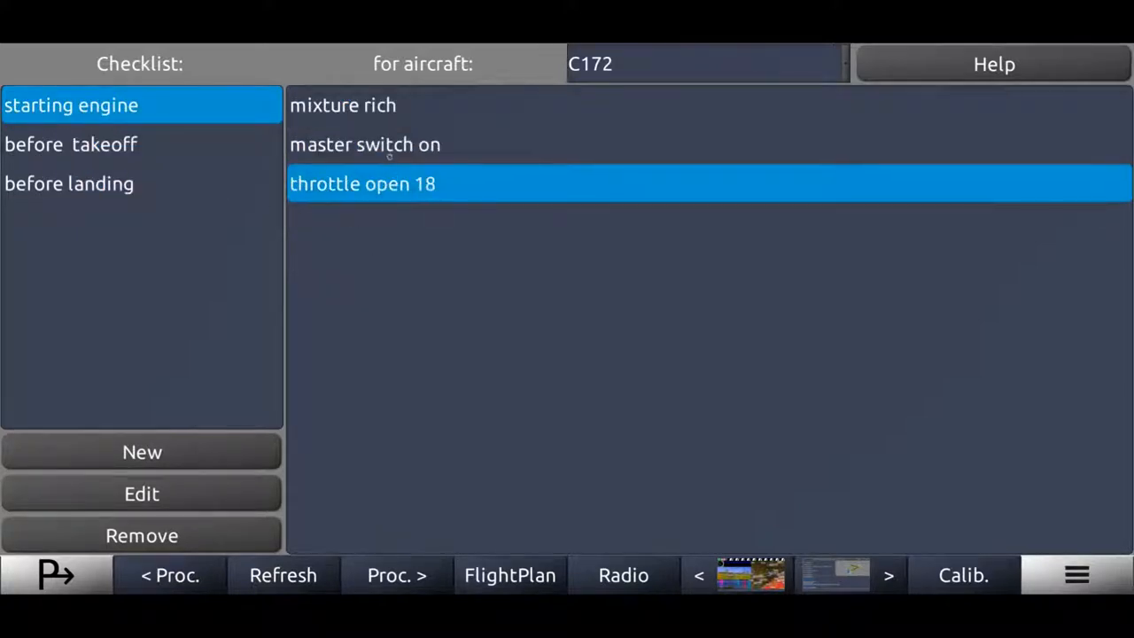
click(68, 183)
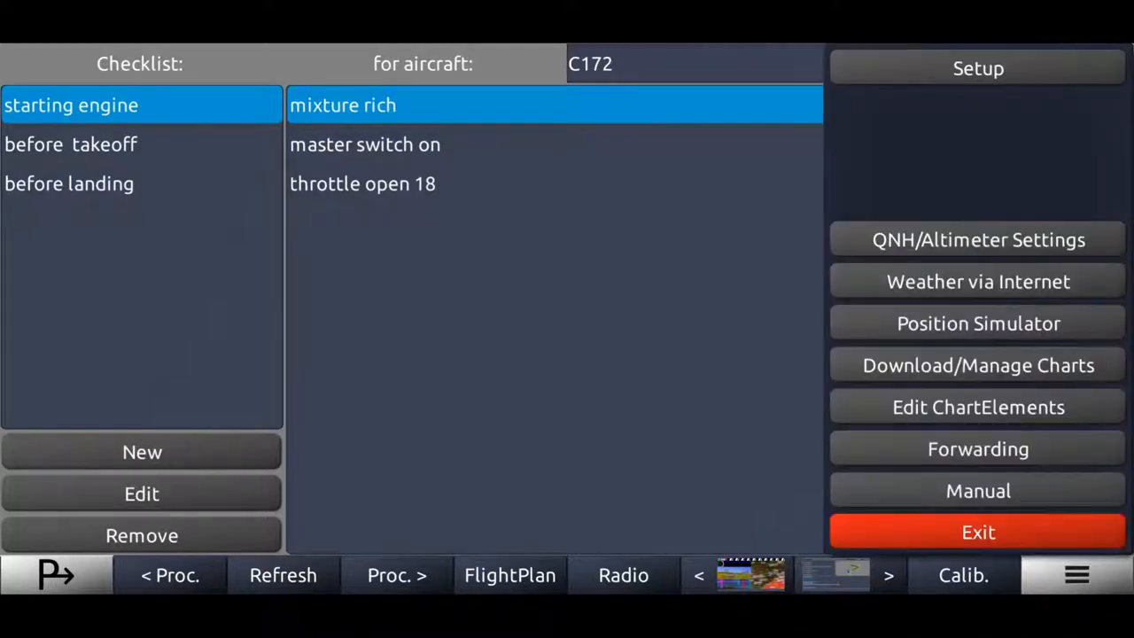
Create a second aircraft profile named Mooney M20
click(695, 63)
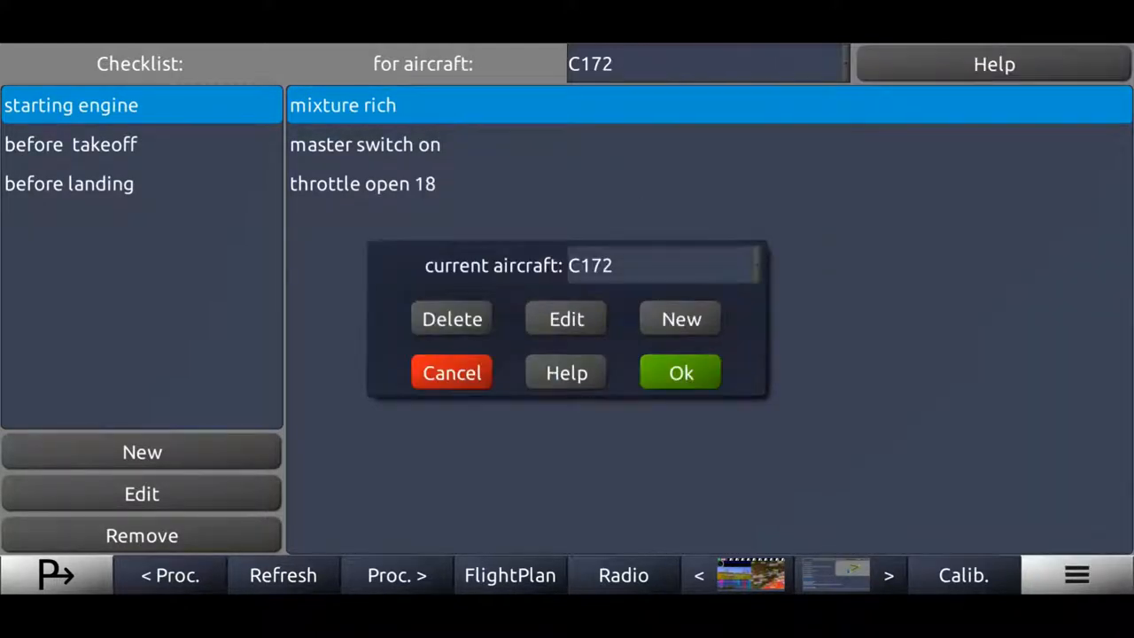
click(682, 319)
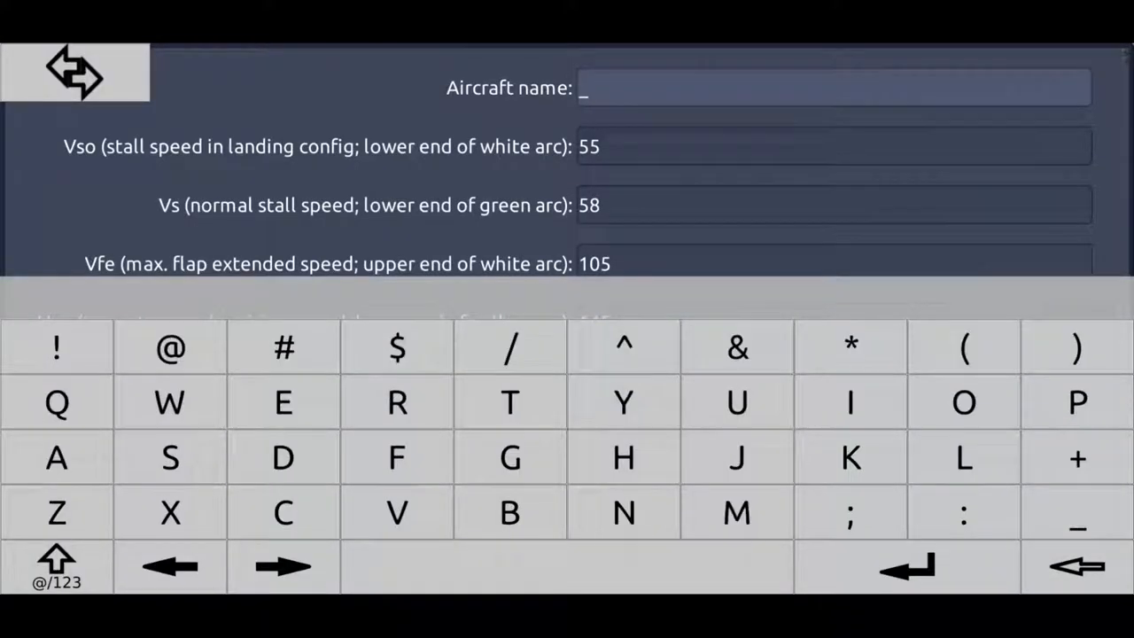
text(Moon)
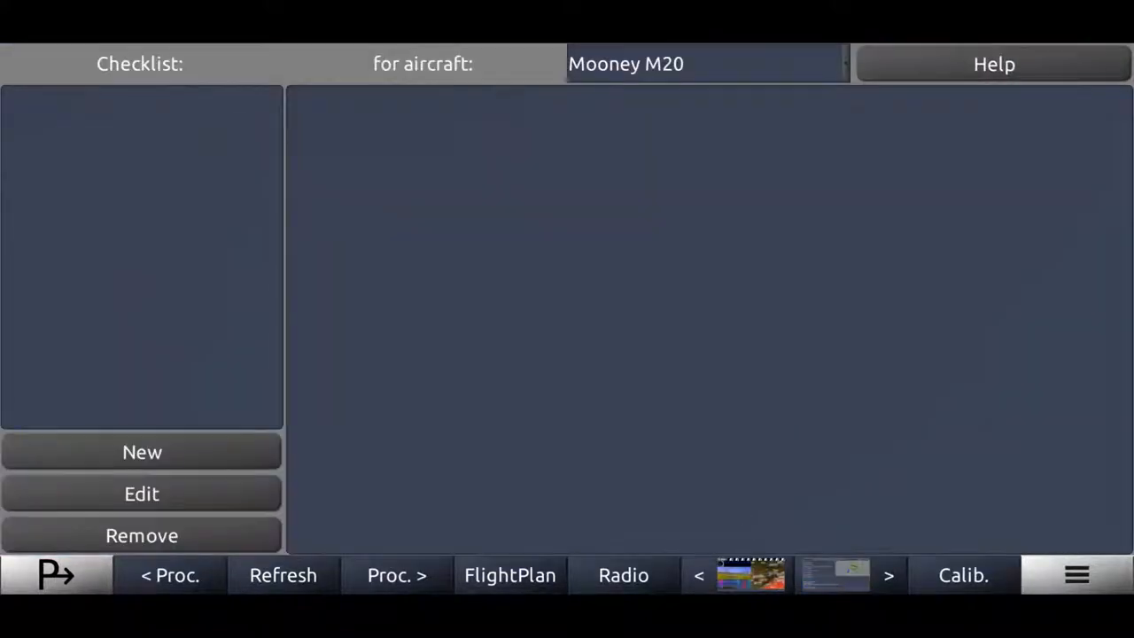
mouse_move(621, 94)
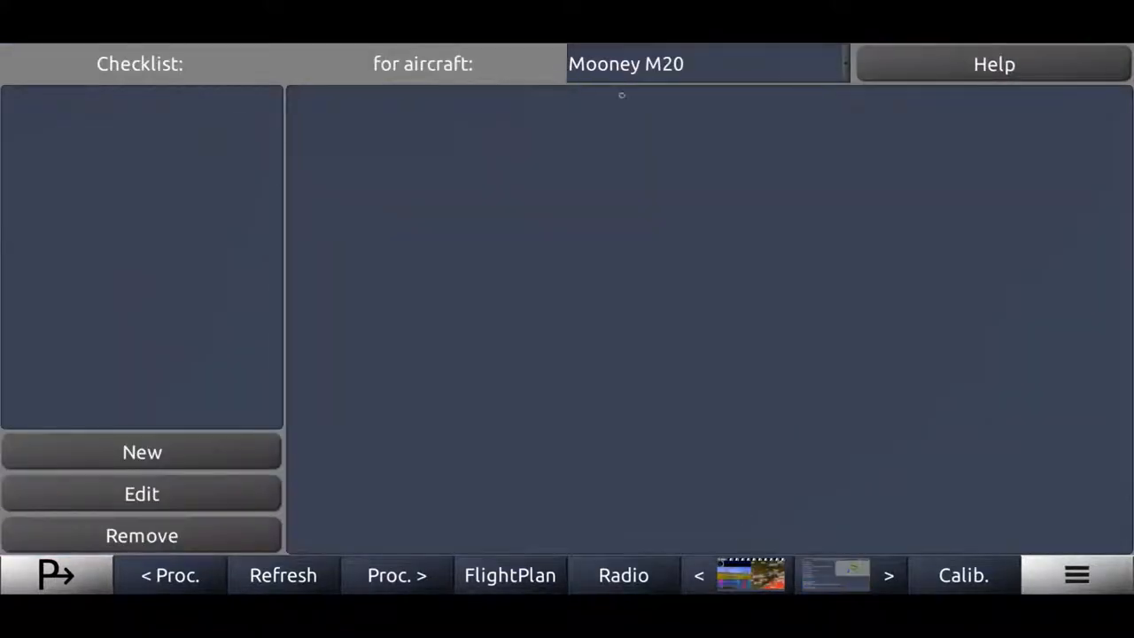
Switch to the C172 profile and mark mixture rich in its starting engine checklist
click(704, 63)
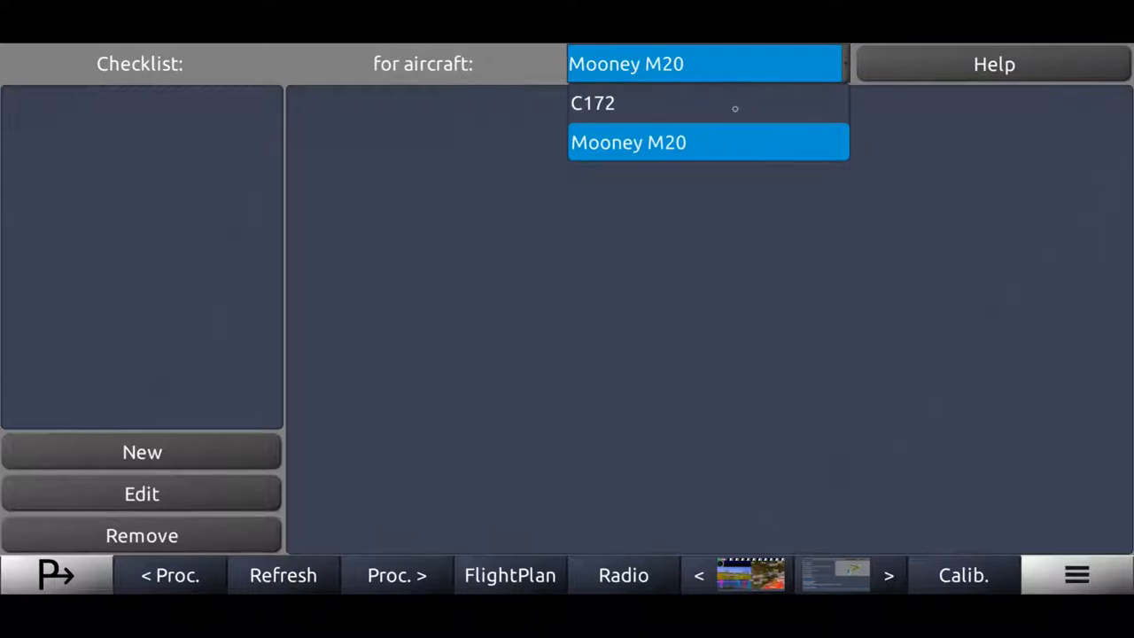
mouse_move(667, 103)
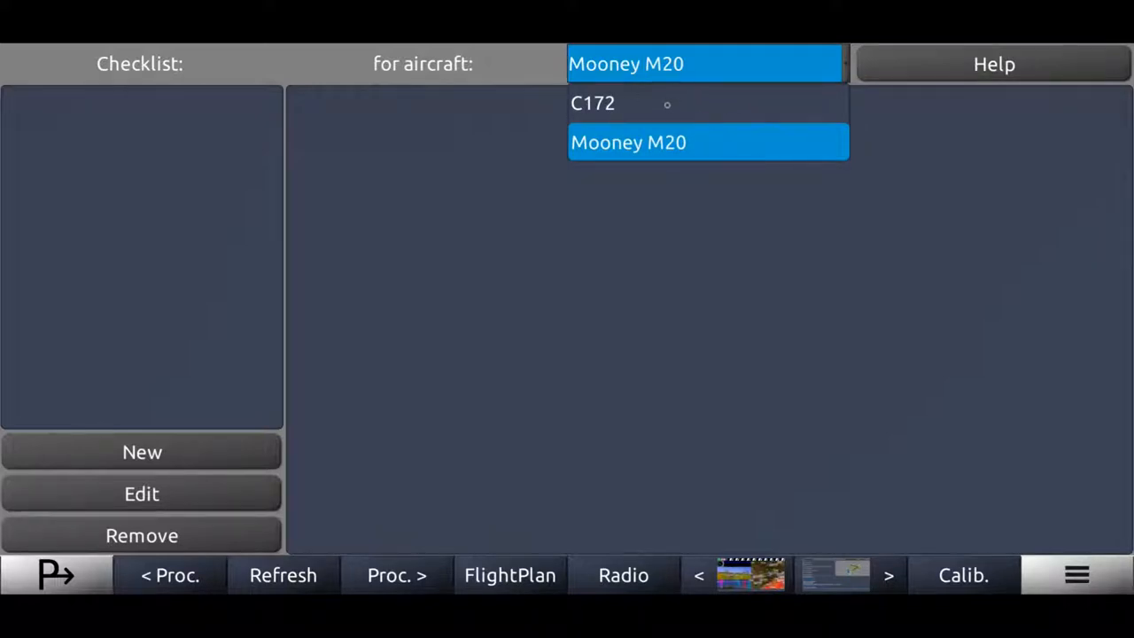
click(592, 103)
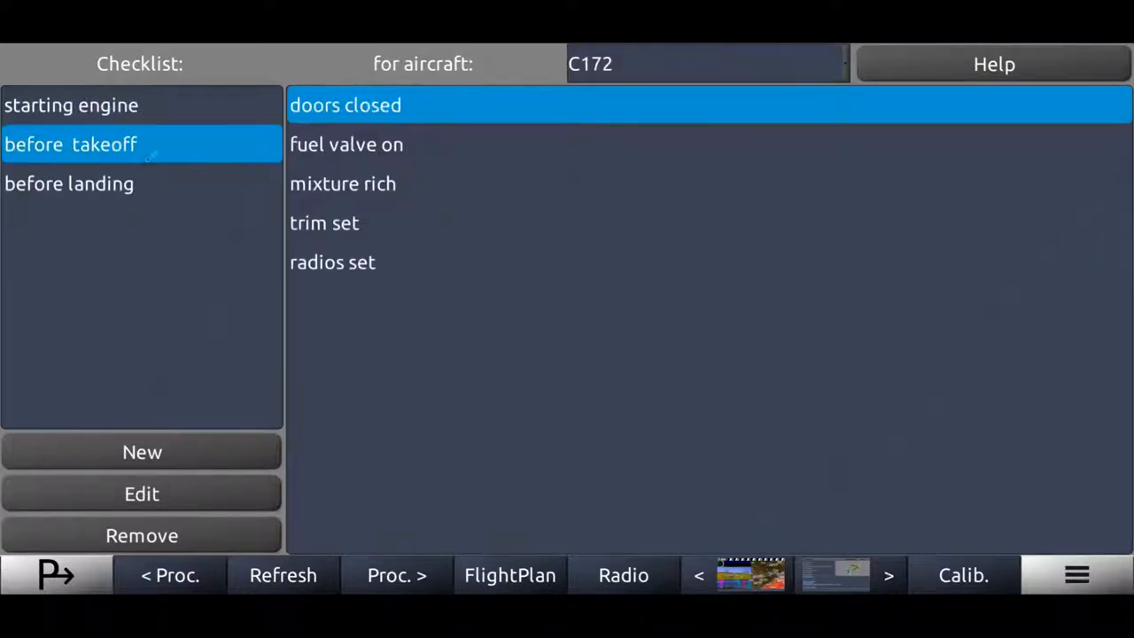
click(71, 105)
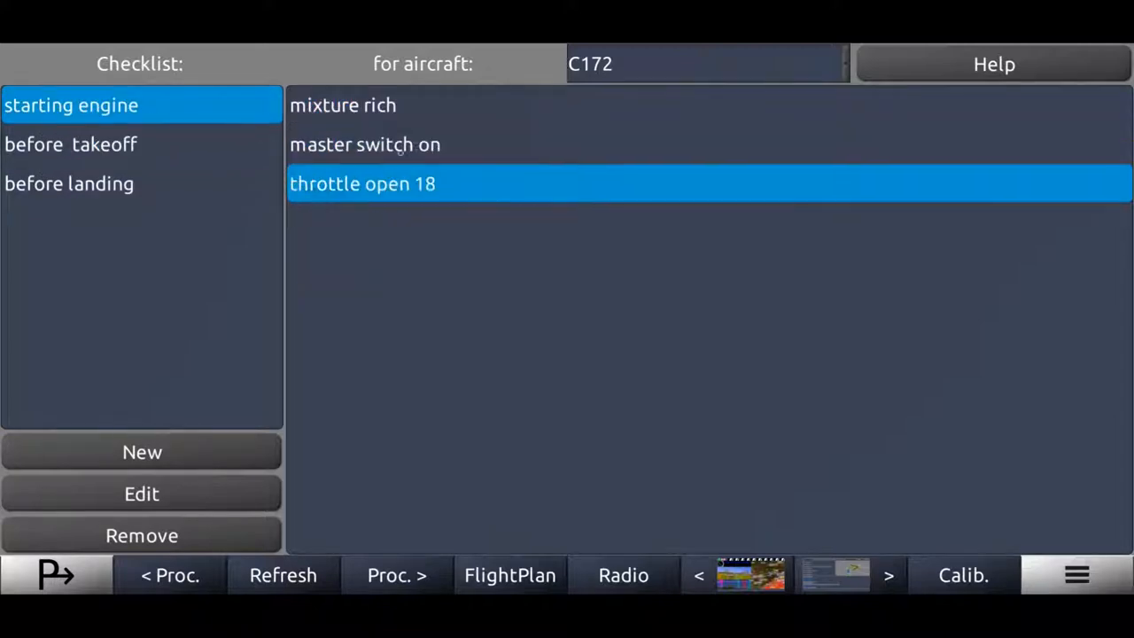
click(343, 104)
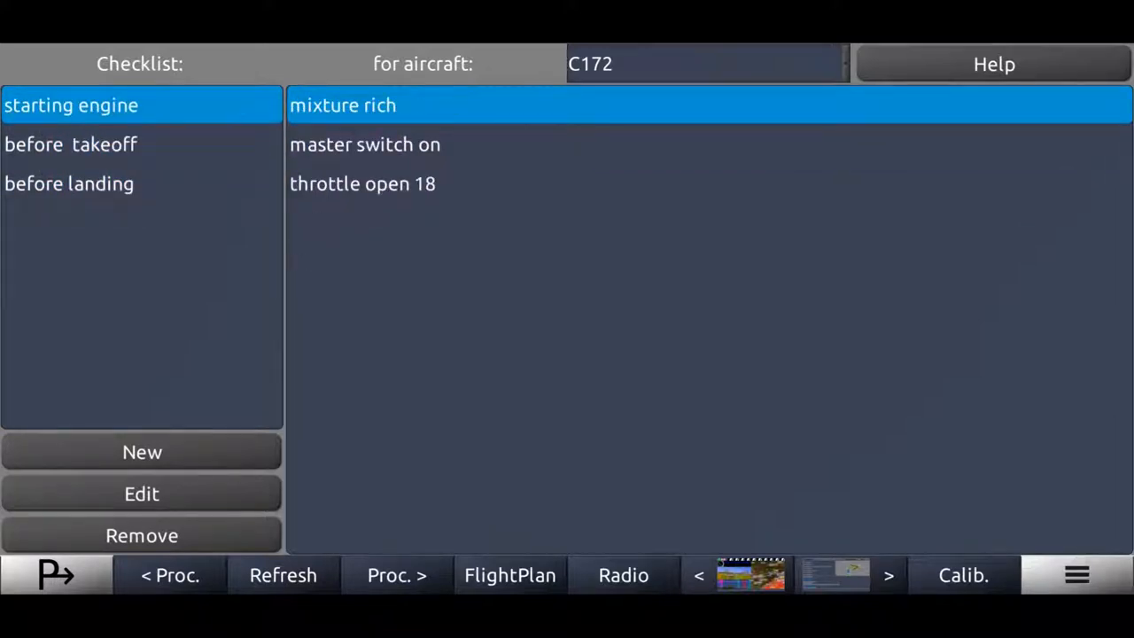
Select the Mooney M20 profile and start a new checklist for it
click(704, 64)
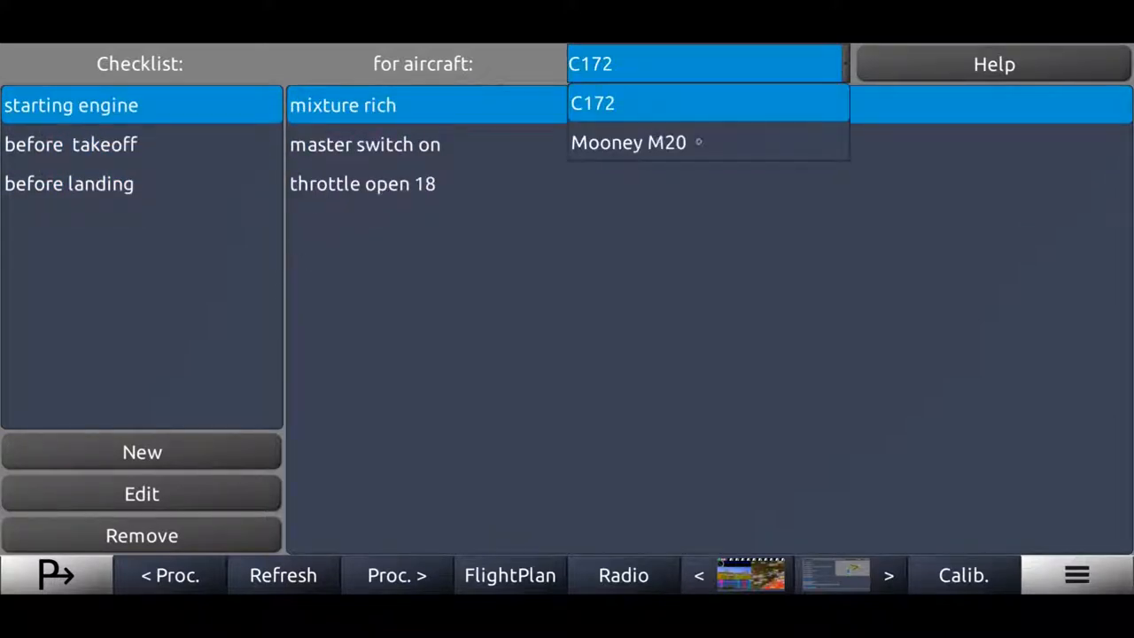
click(629, 141)
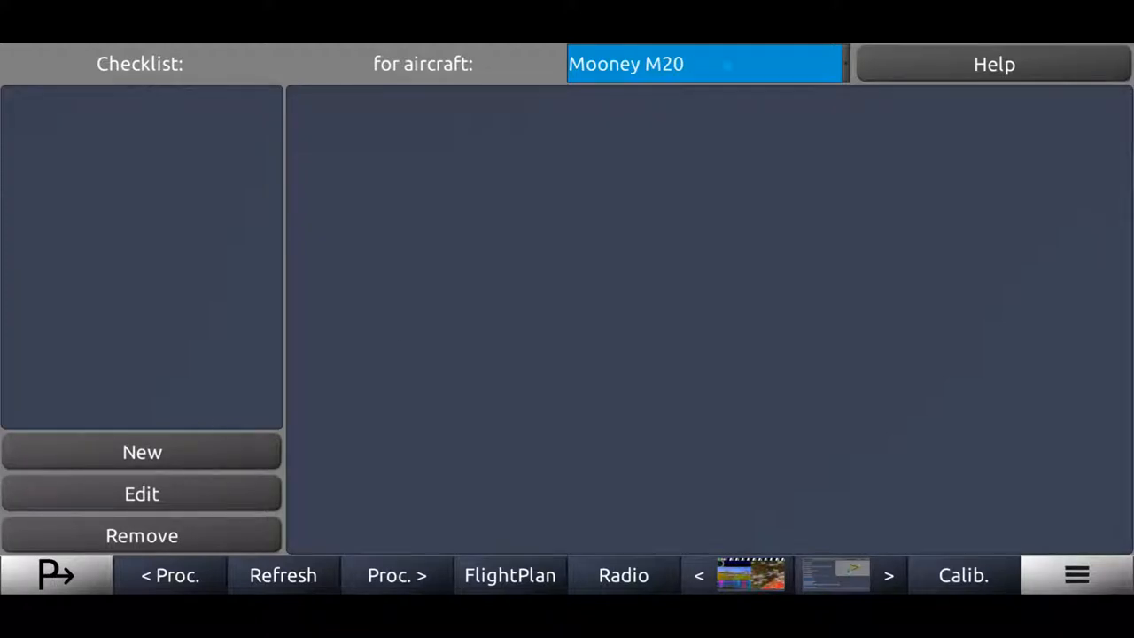
click(142, 452)
text(before st)
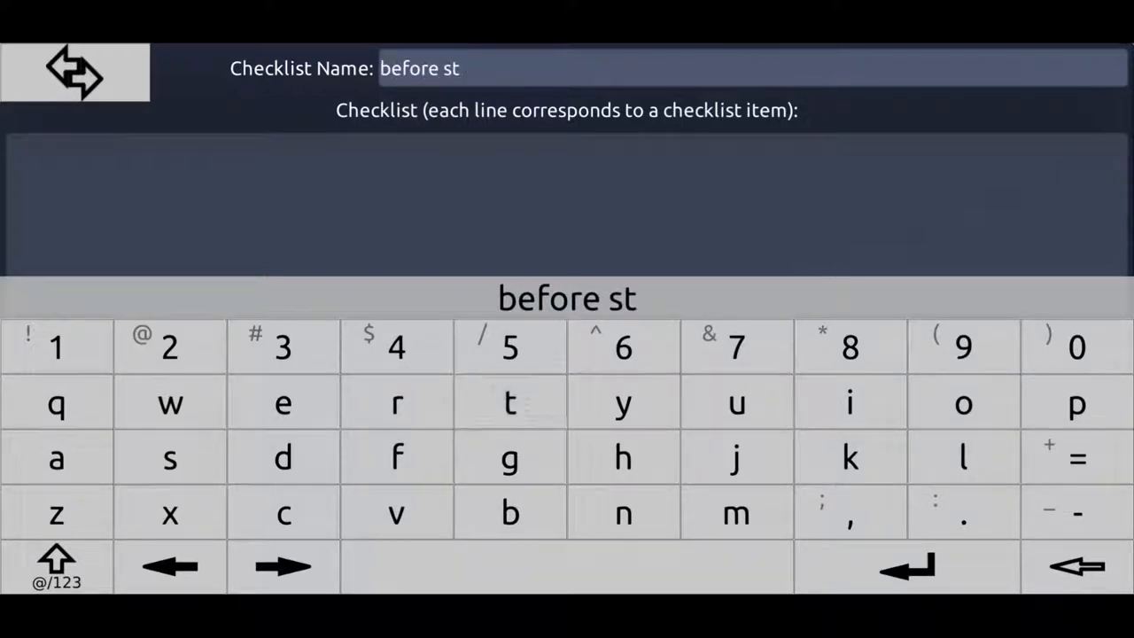
Create the Mooney 'before starting engine' checklist: mixture rich, master switch on, wings up, preflight complete
text(arting)
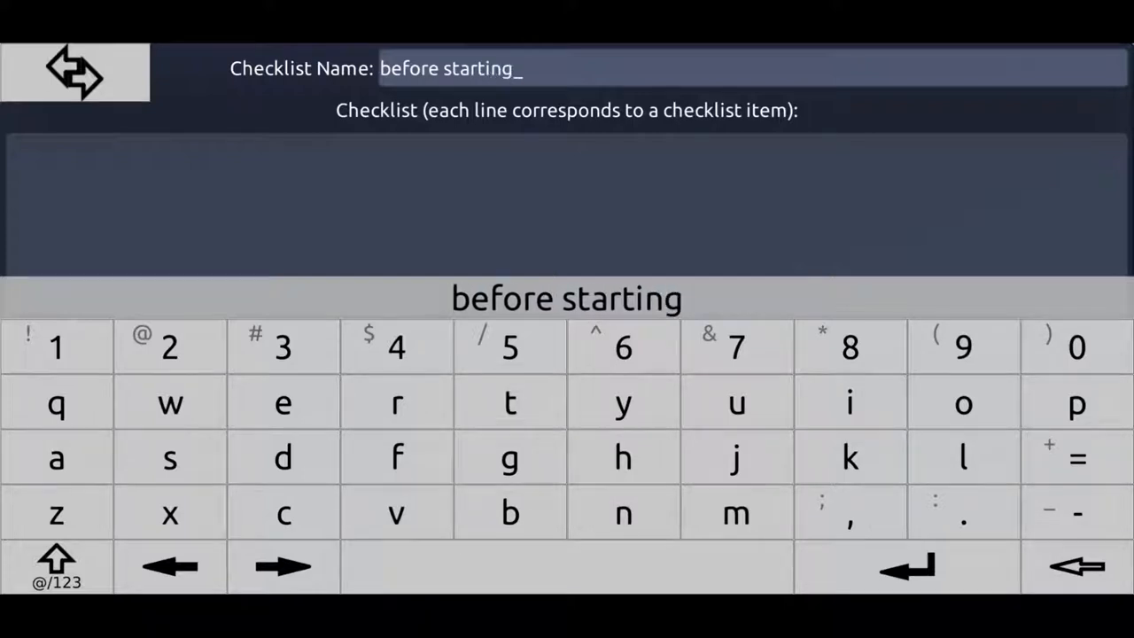
text(engine)
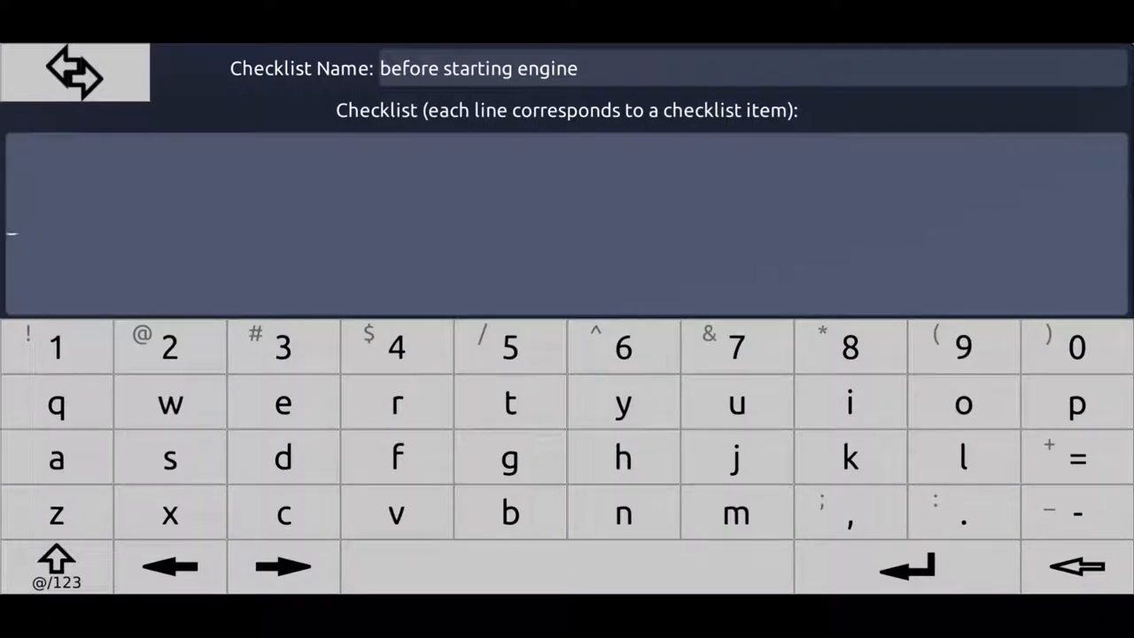
click(510, 403)
text(master)
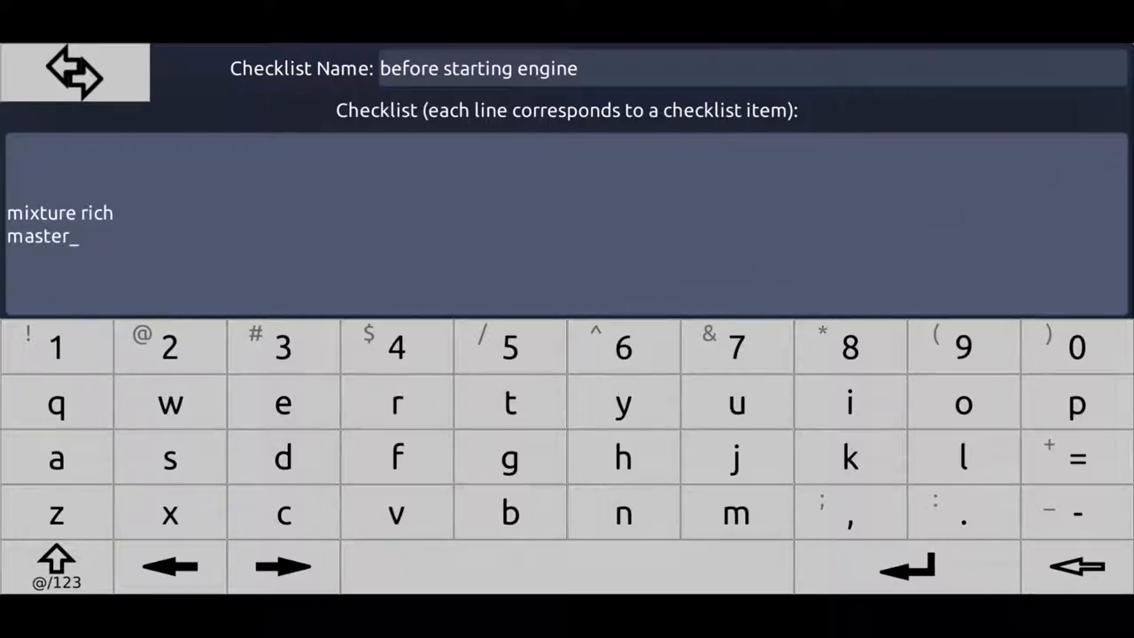
click(282, 513)
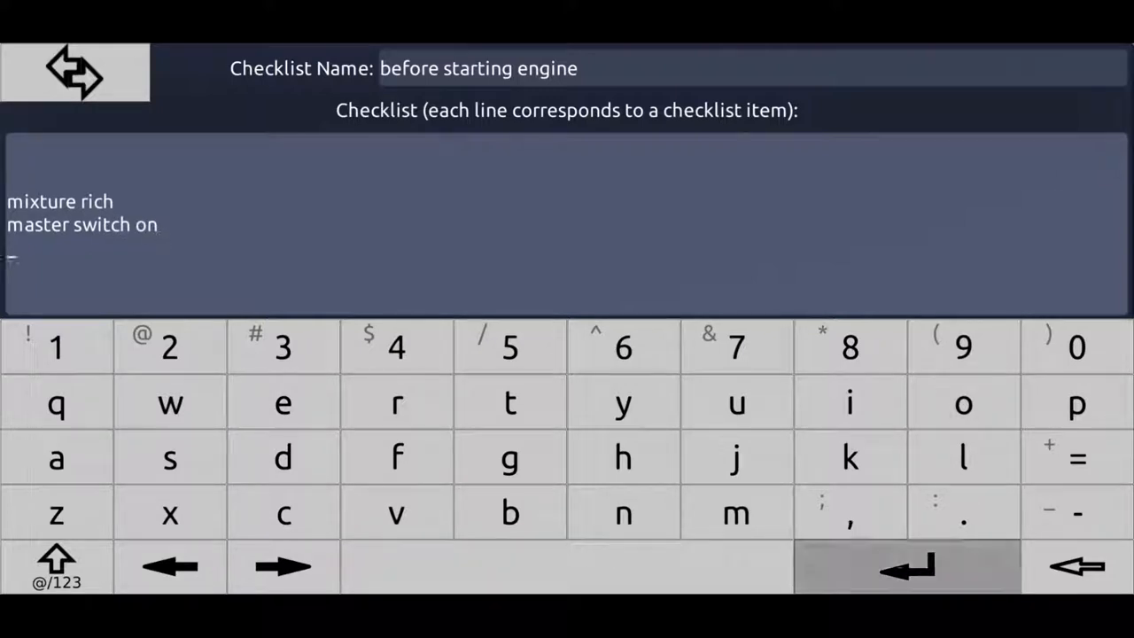
click(169, 403)
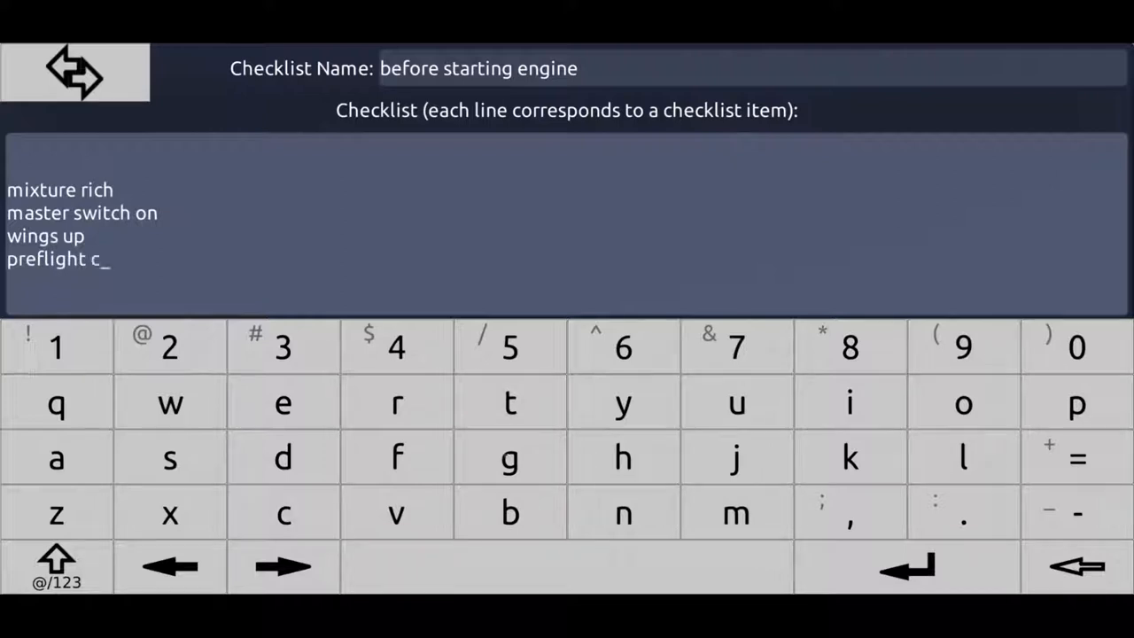
click(282, 402)
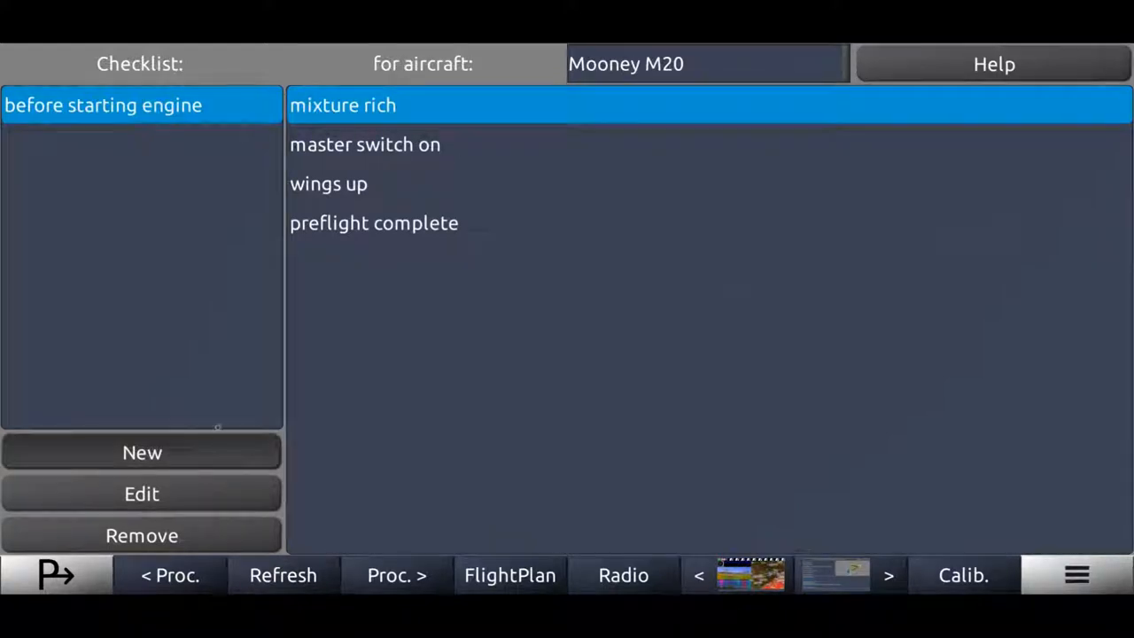
Create the Mooney 'normal takeoff' checklist: wing flaps up, throttle full, climb speed 85kt
click(142, 452)
text(normal takeo)
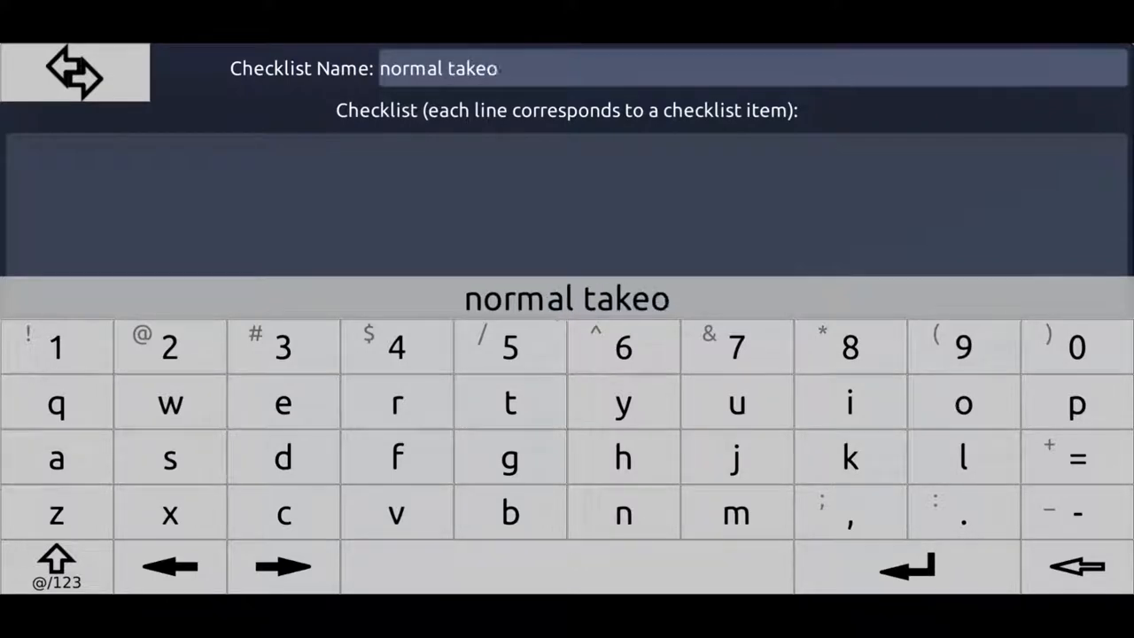
text(ff)
click(567, 203)
text(wing f)
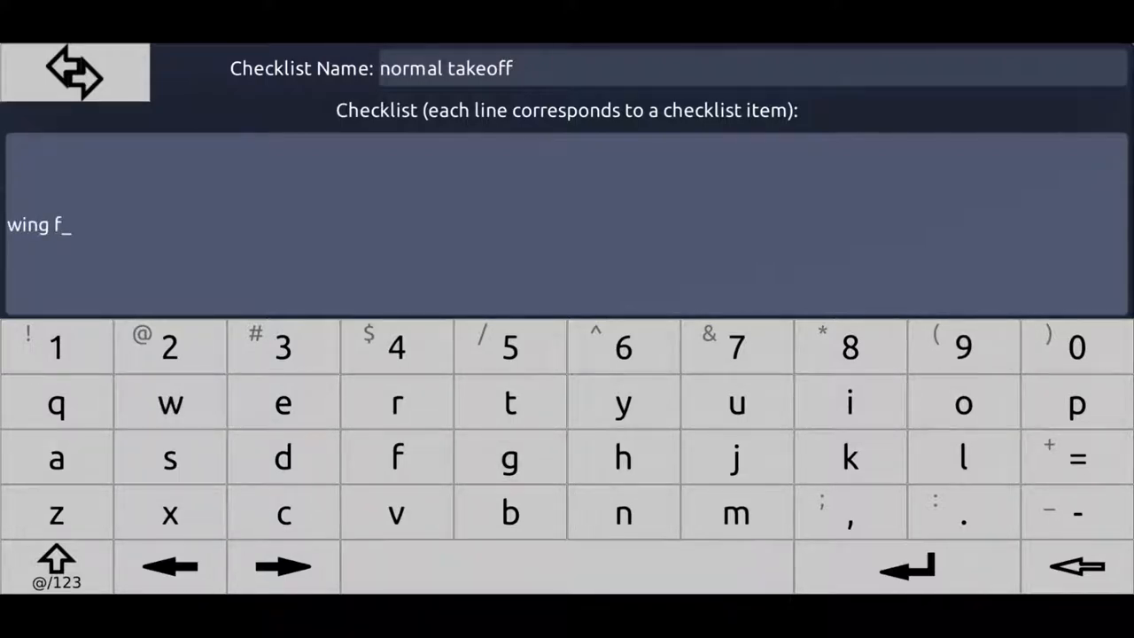
text(laps up)
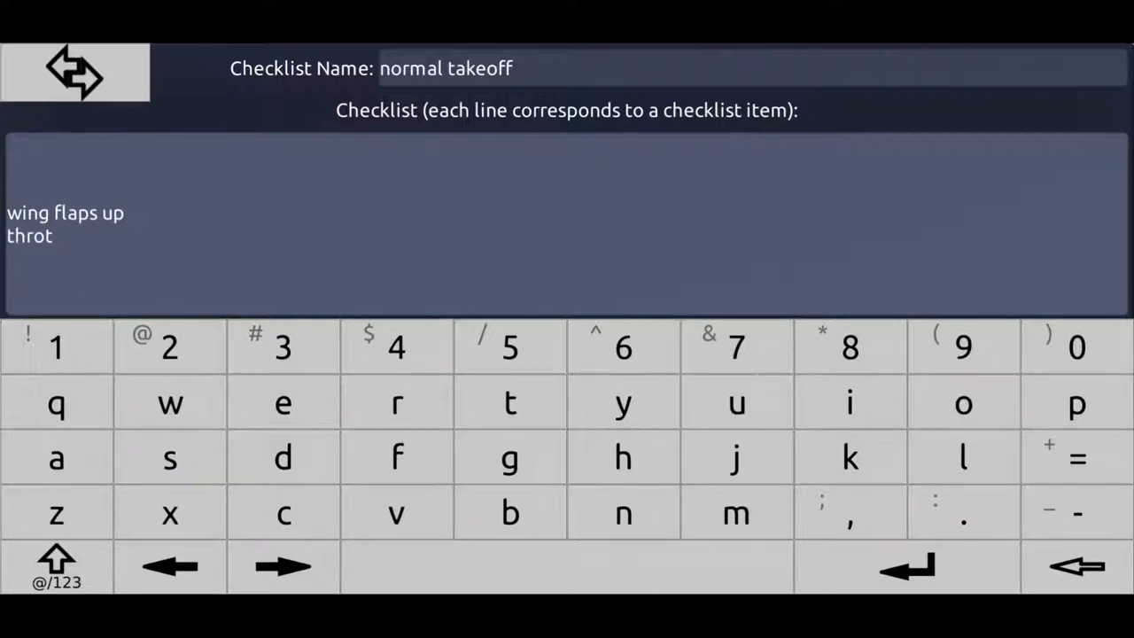
text(tle full)
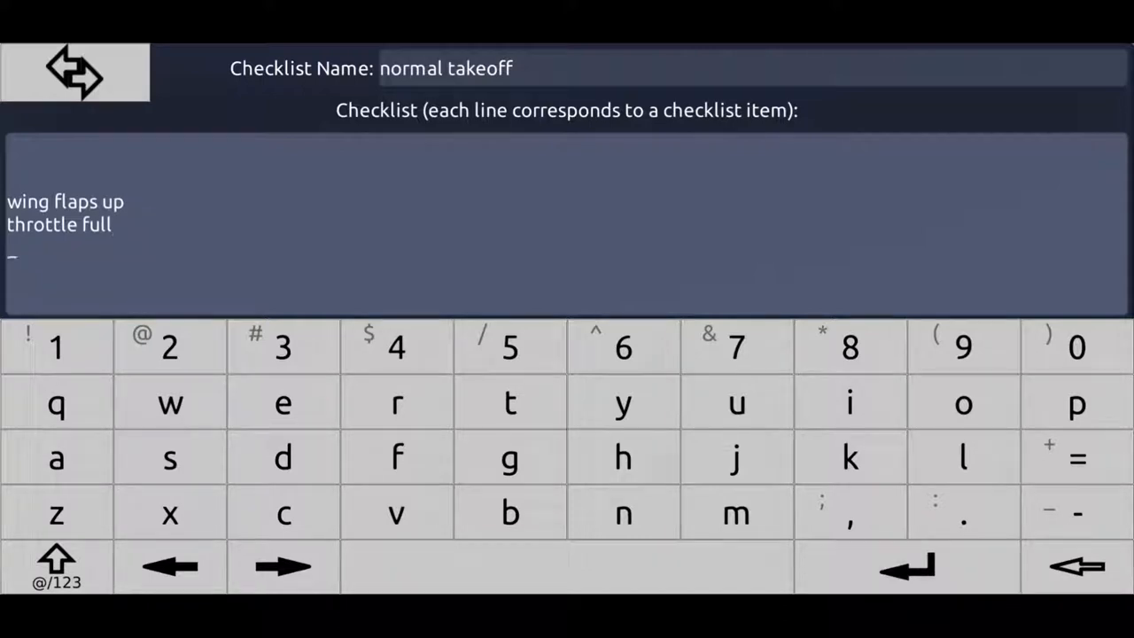
text(climb sp)
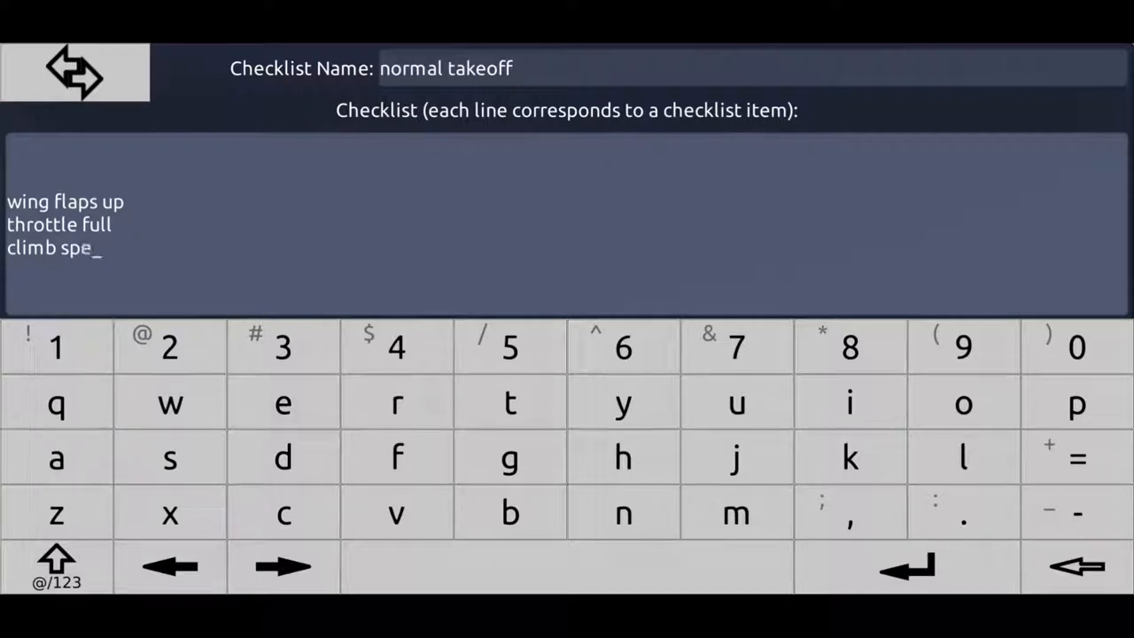
text(ed)
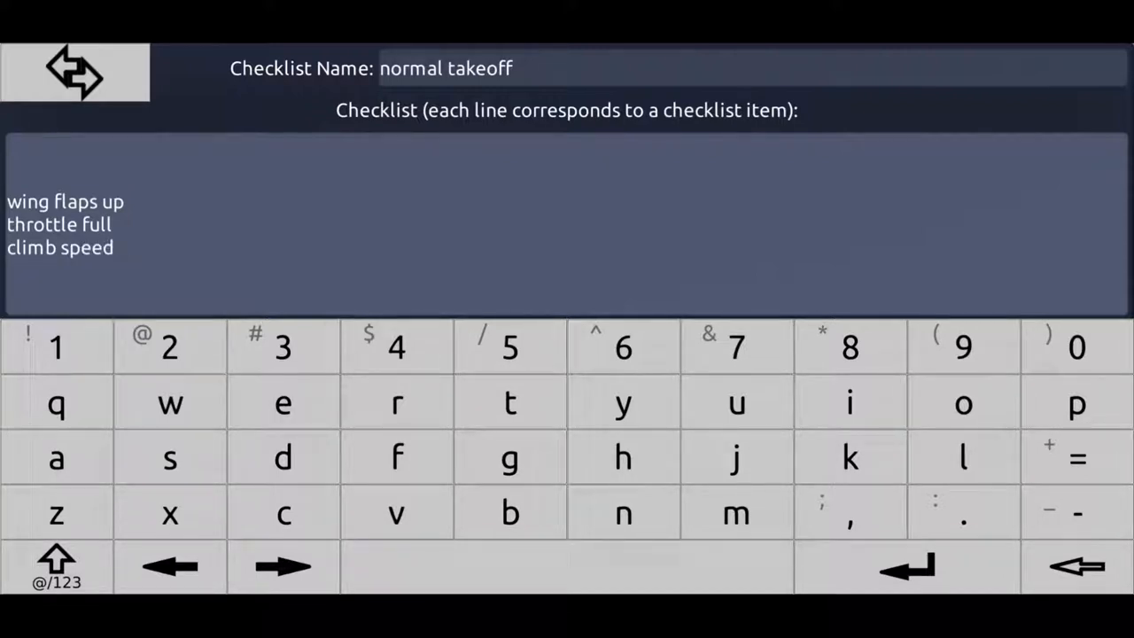
click(849, 347)
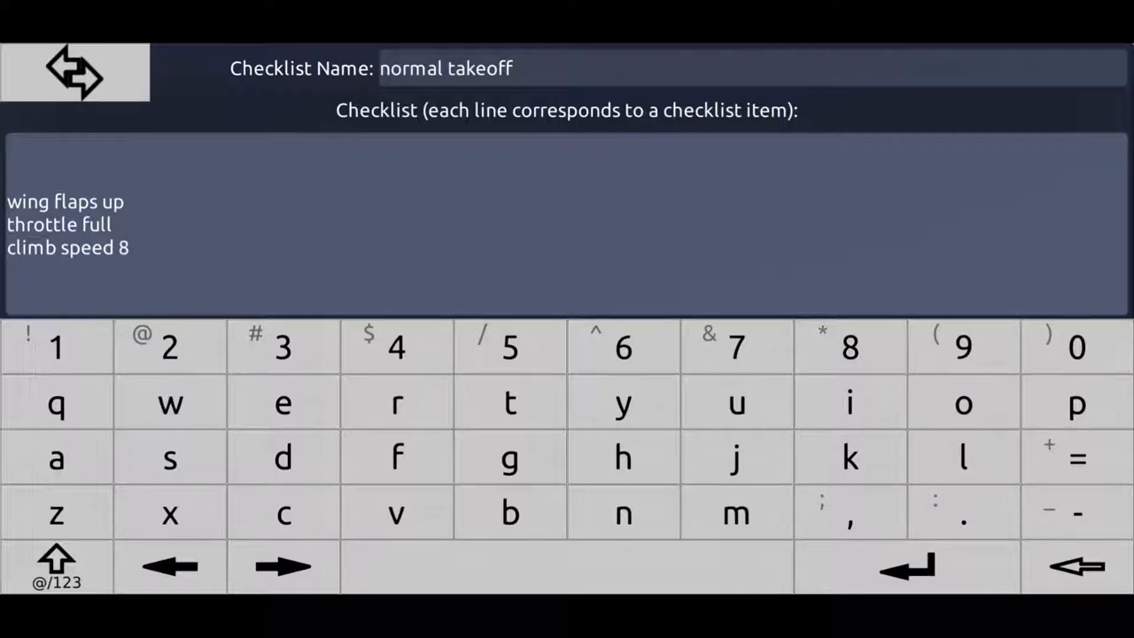
text(5kt)
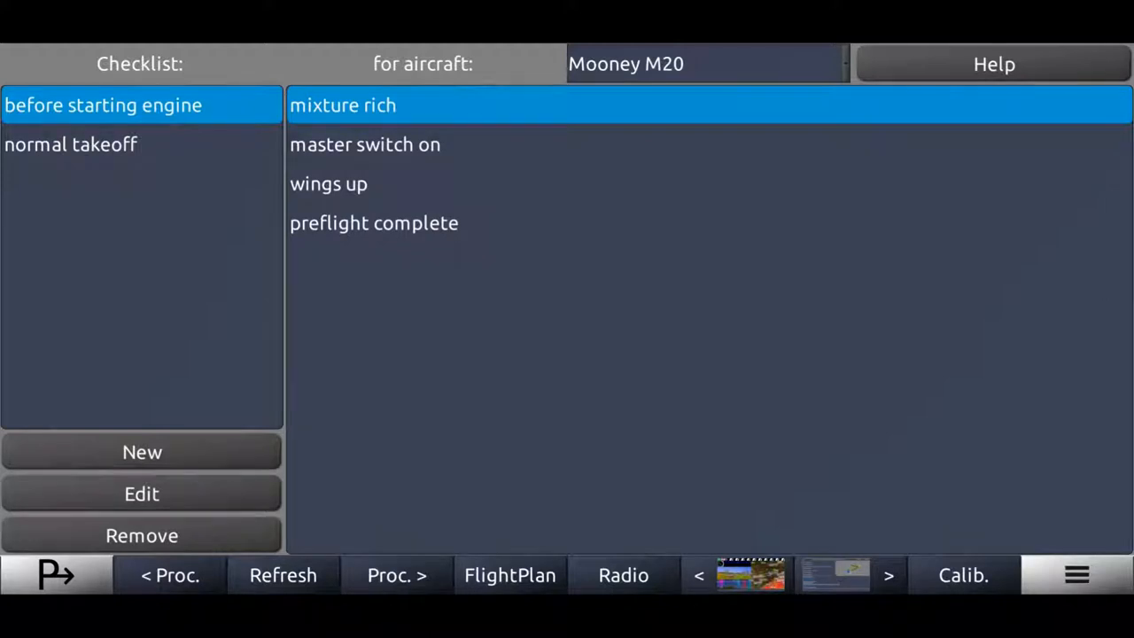
Switch the aircraft dropdown between C172 and Mooney M20, ending on C172
click(704, 63)
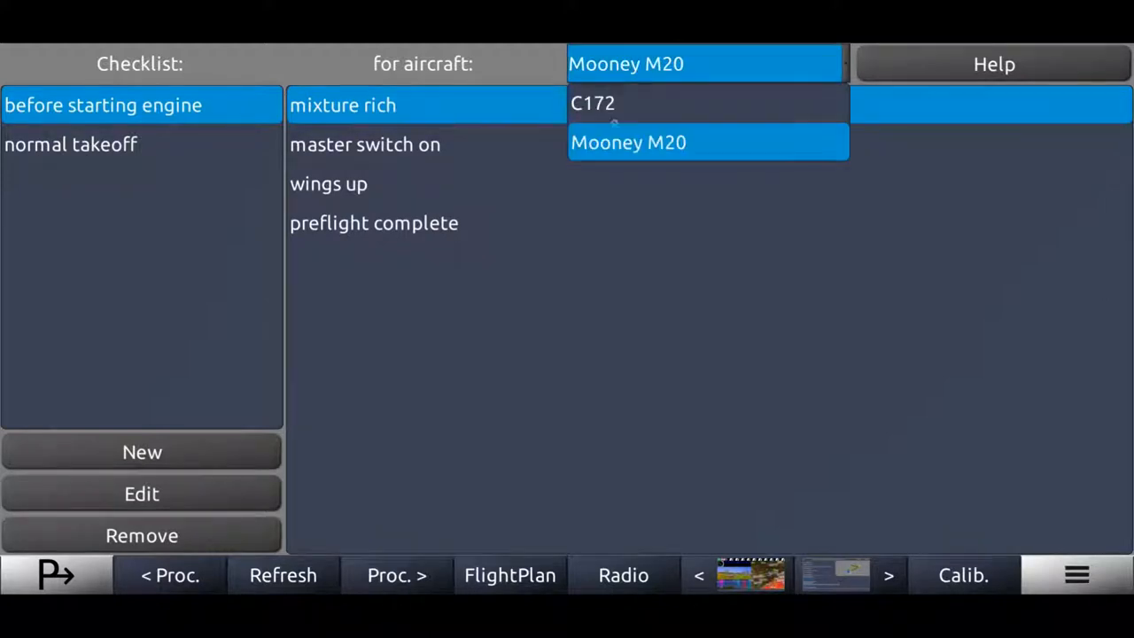
click(592, 103)
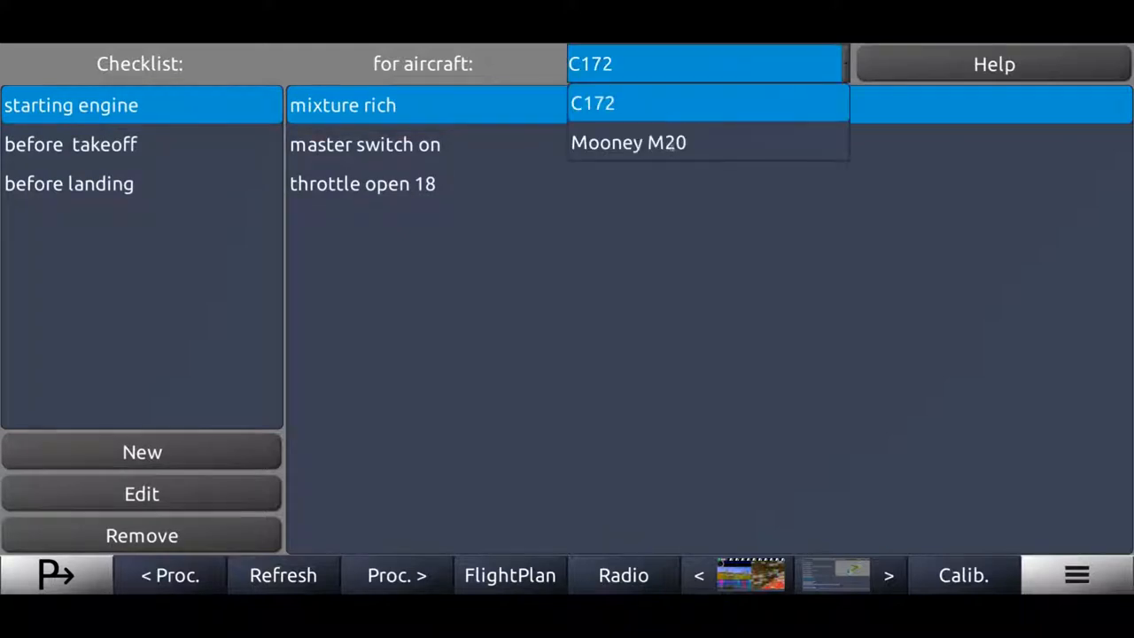
click(628, 141)
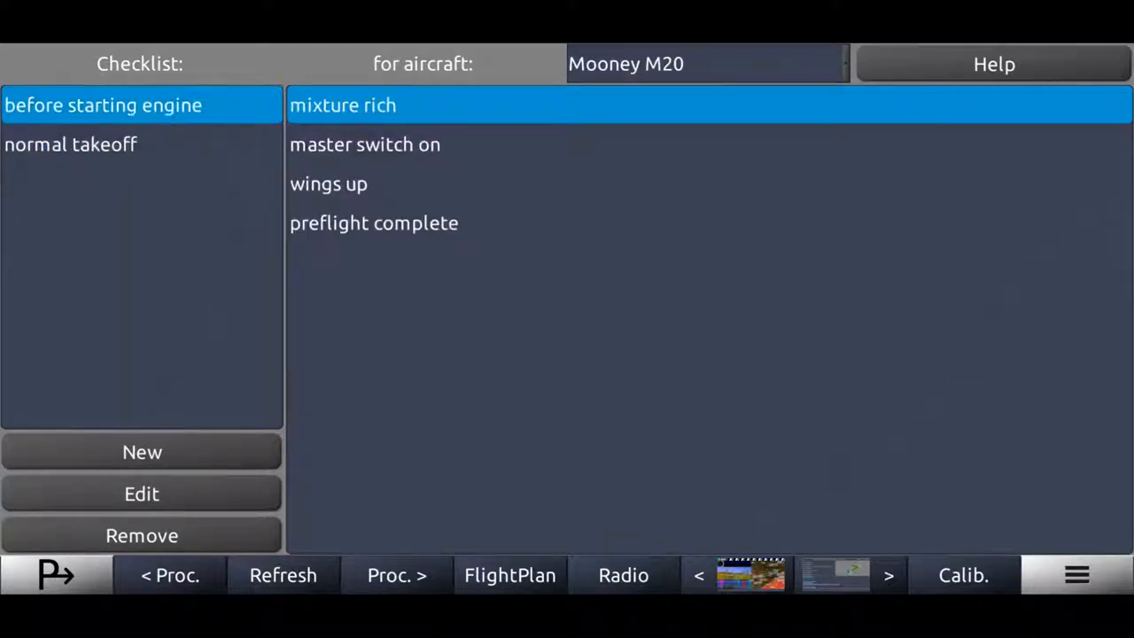
click(704, 63)
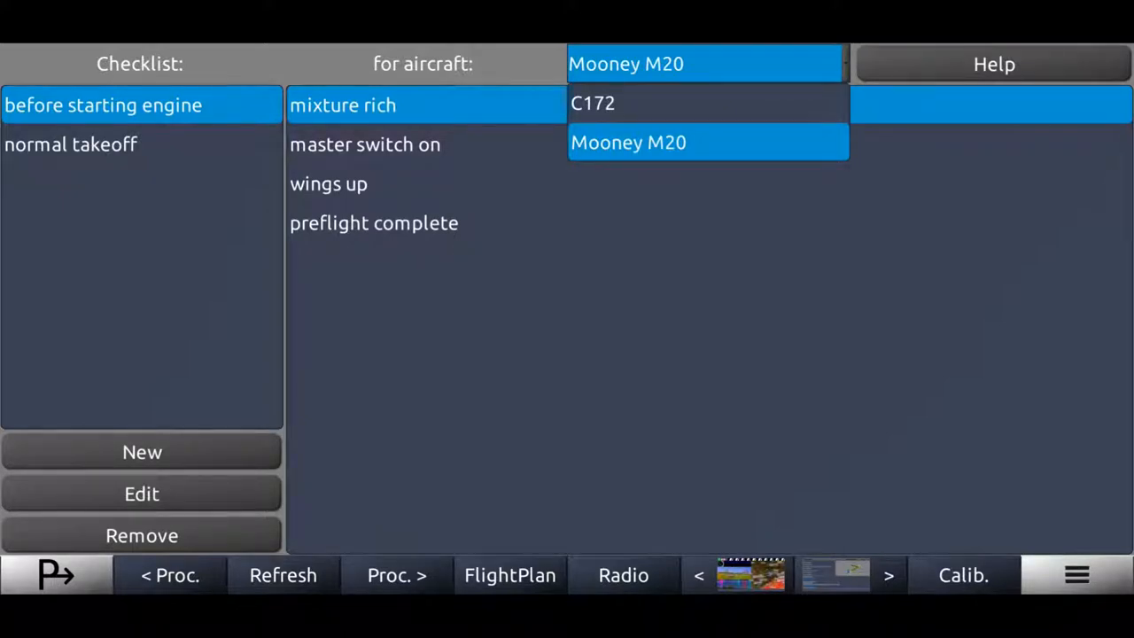
click(593, 103)
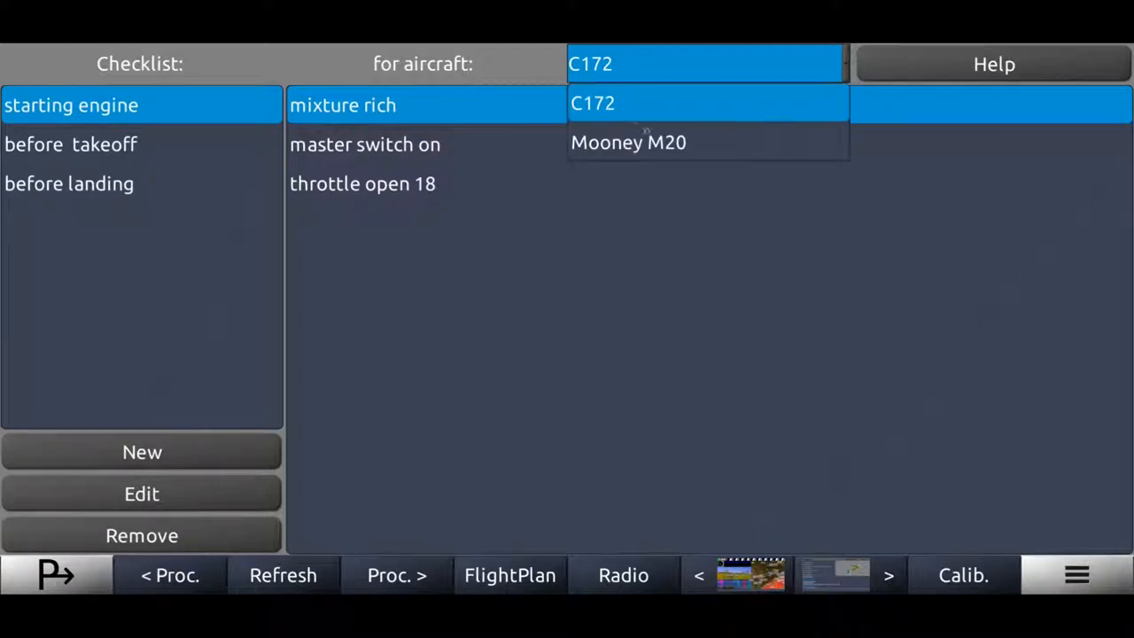